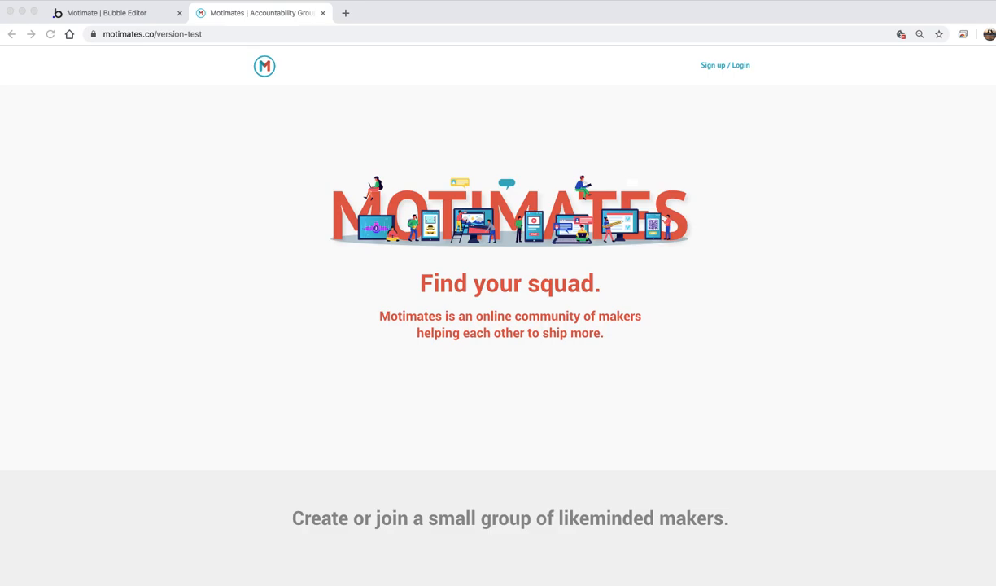
mouse_move(808, 415)
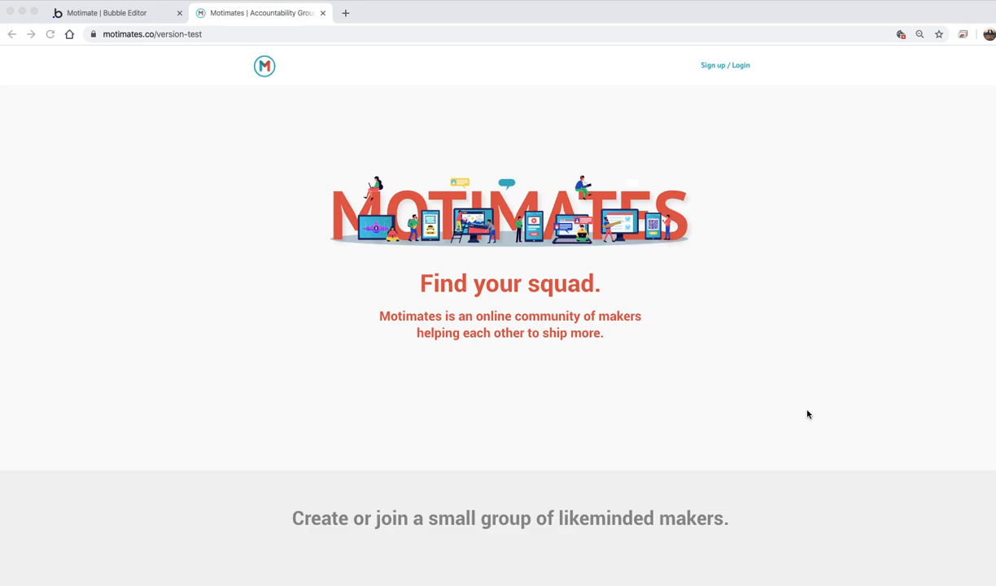
mouse_move(752, 368)
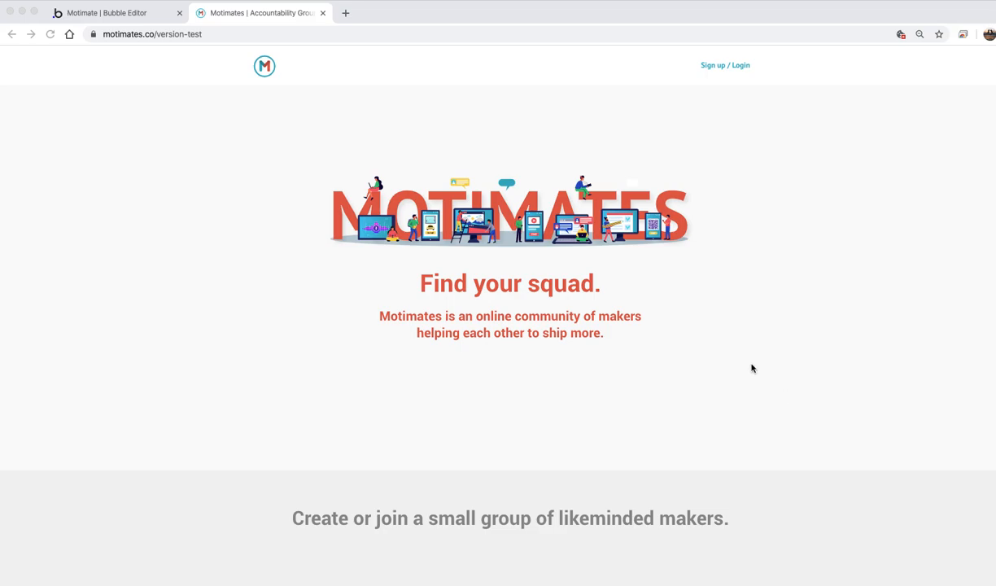
mouse_move(301, 37)
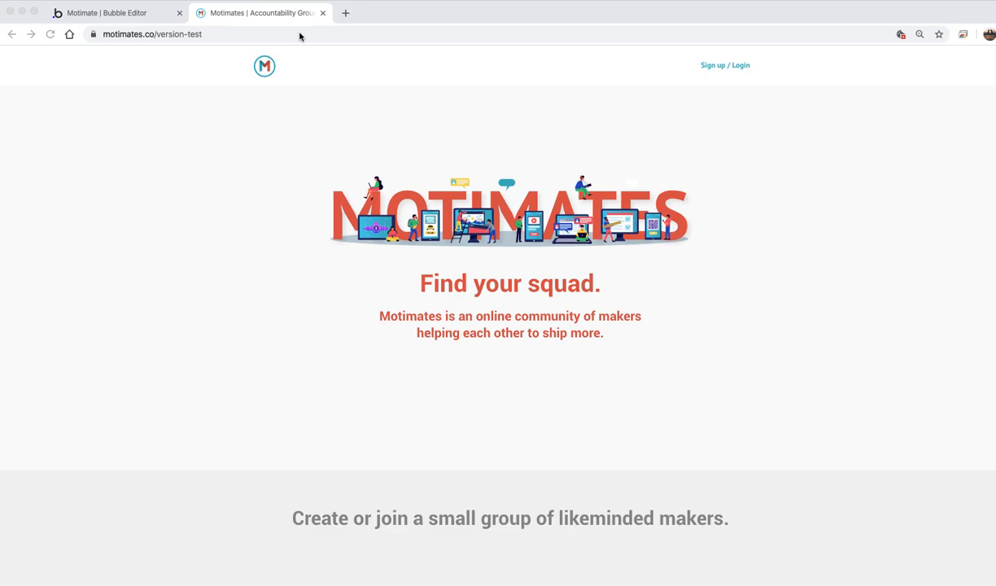
- Scroll through the live Motimates landing page
left_click(163, 35)
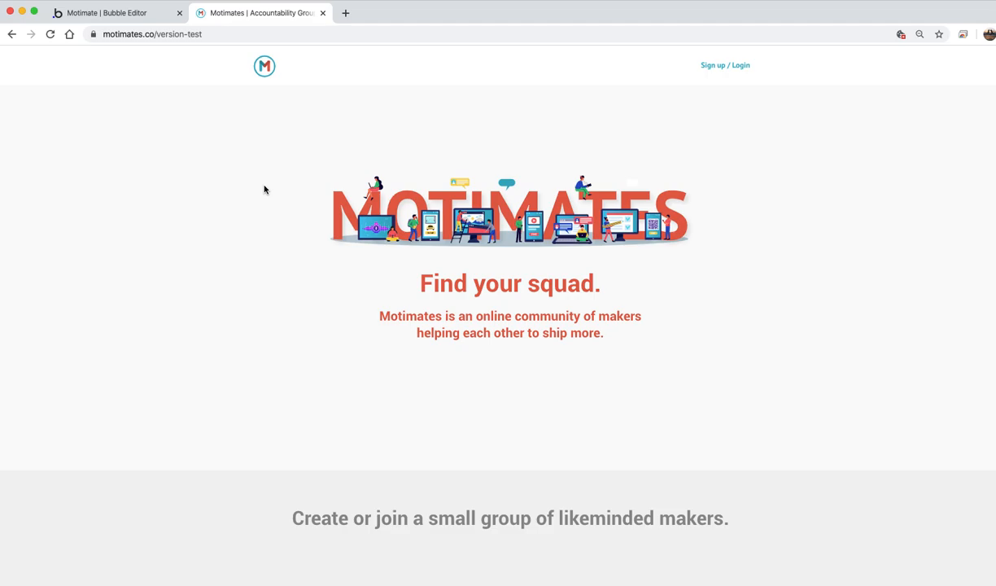
scroll("down", 3)
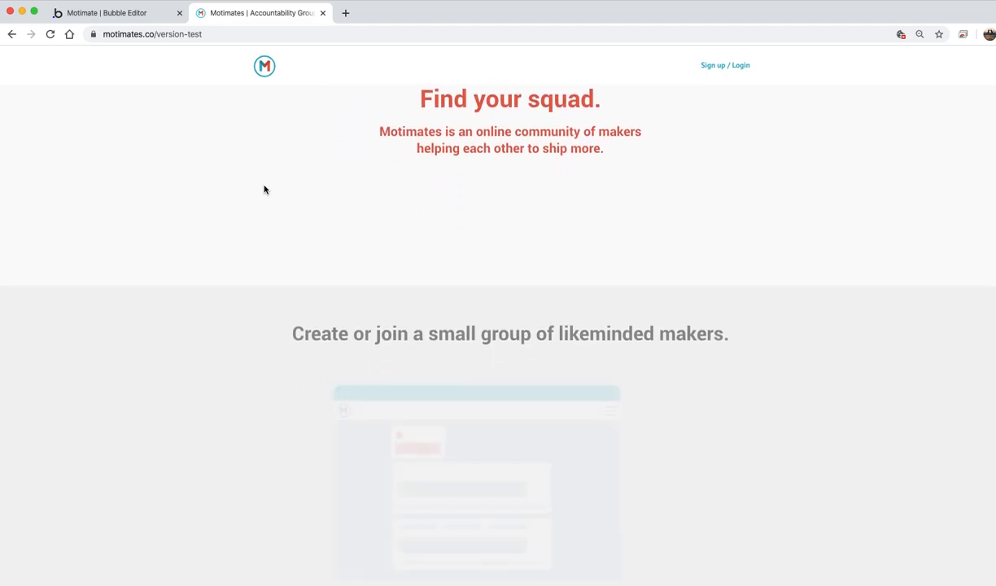
scroll("down", 3)
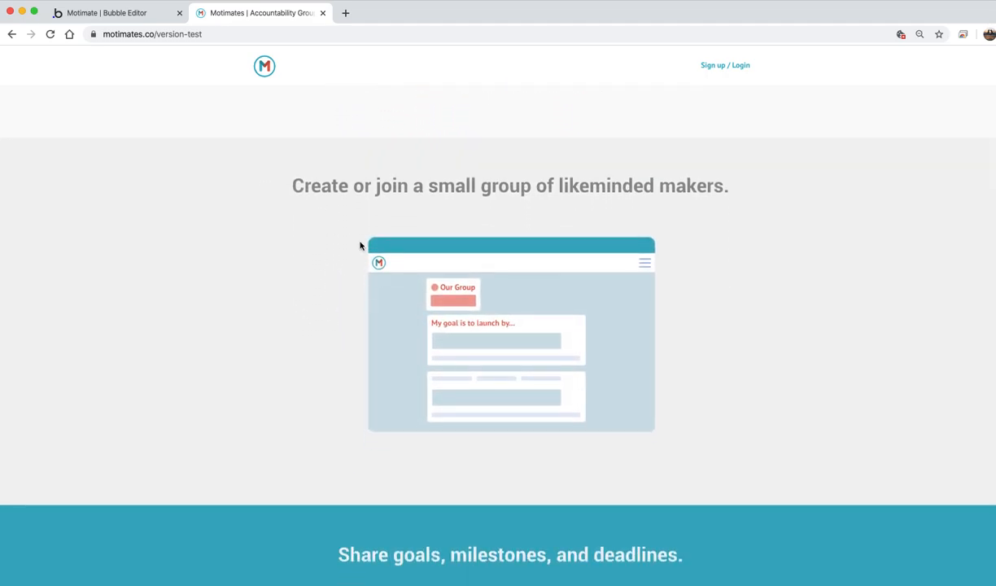
mouse_move(494, 316)
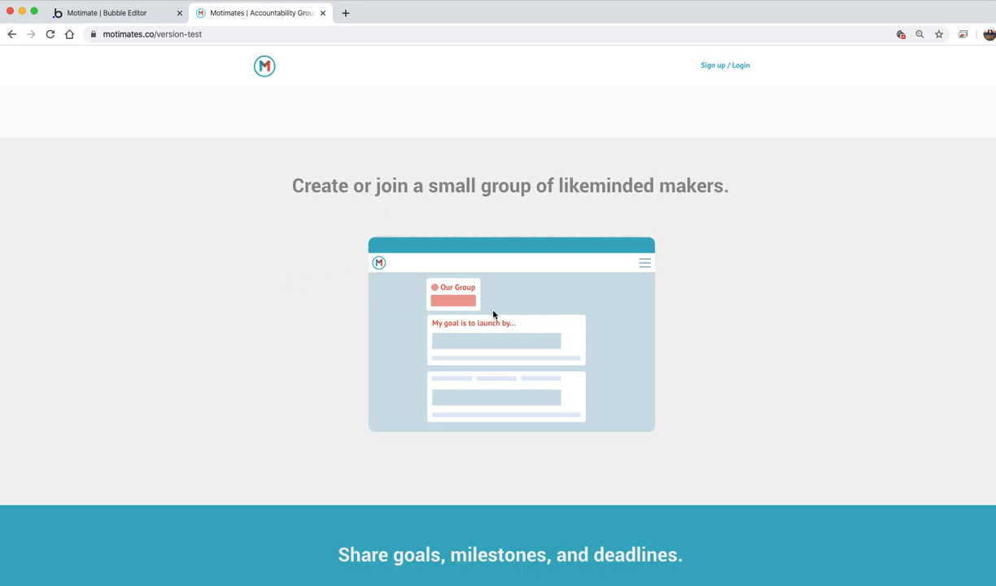
mouse_move(509, 329)
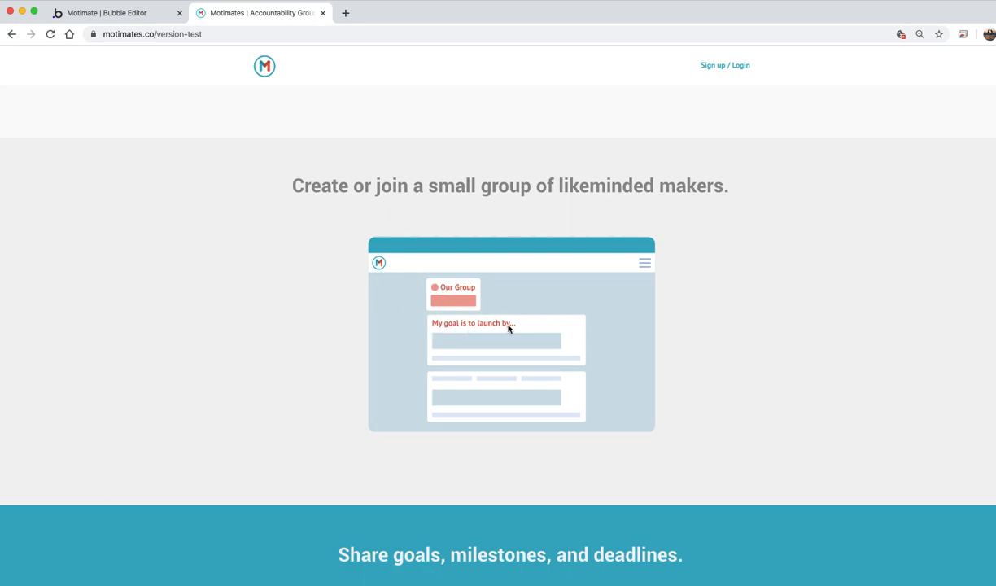
scroll("down", 3)
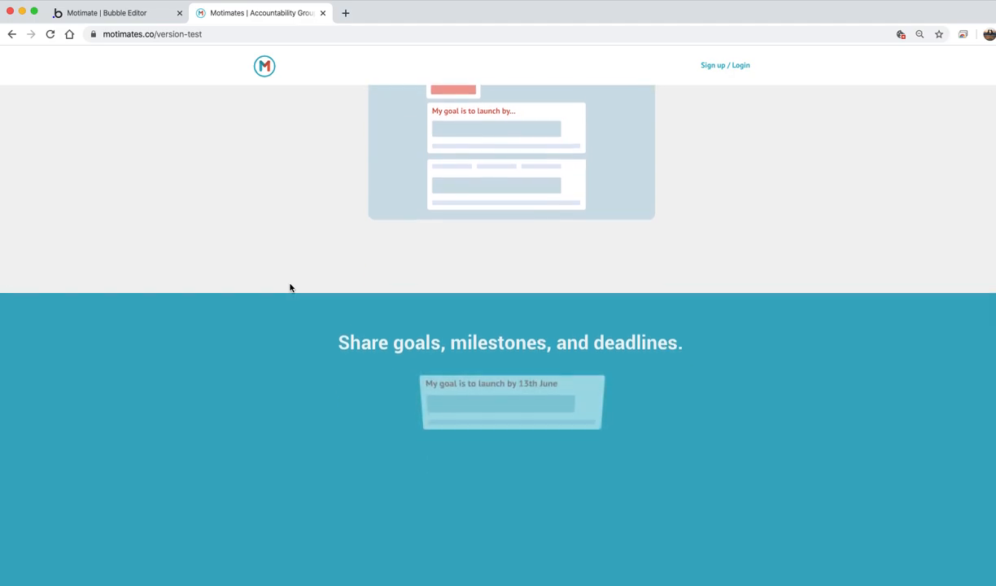
scroll("down", 3)
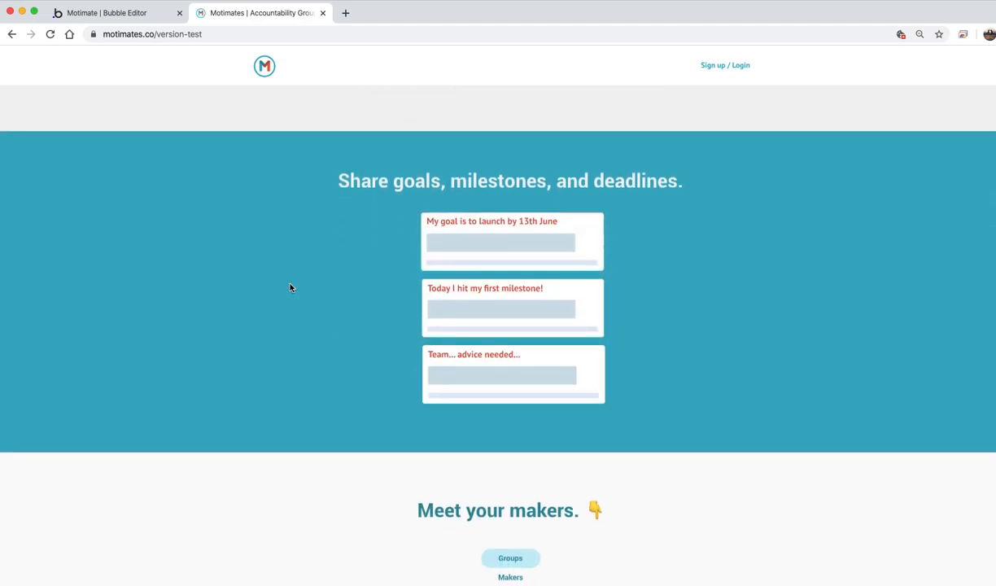
scroll("down", 3)
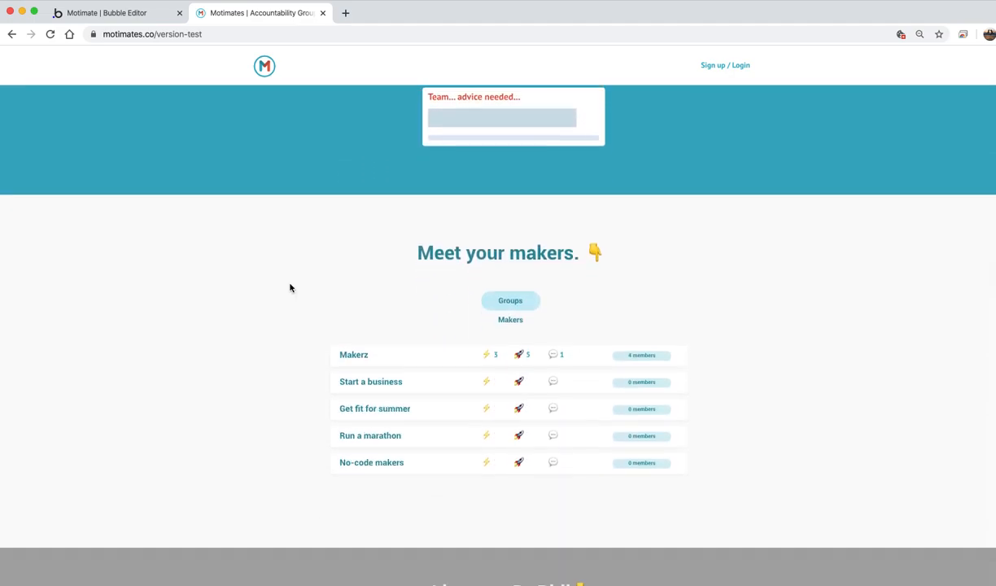
scroll("down", 3)
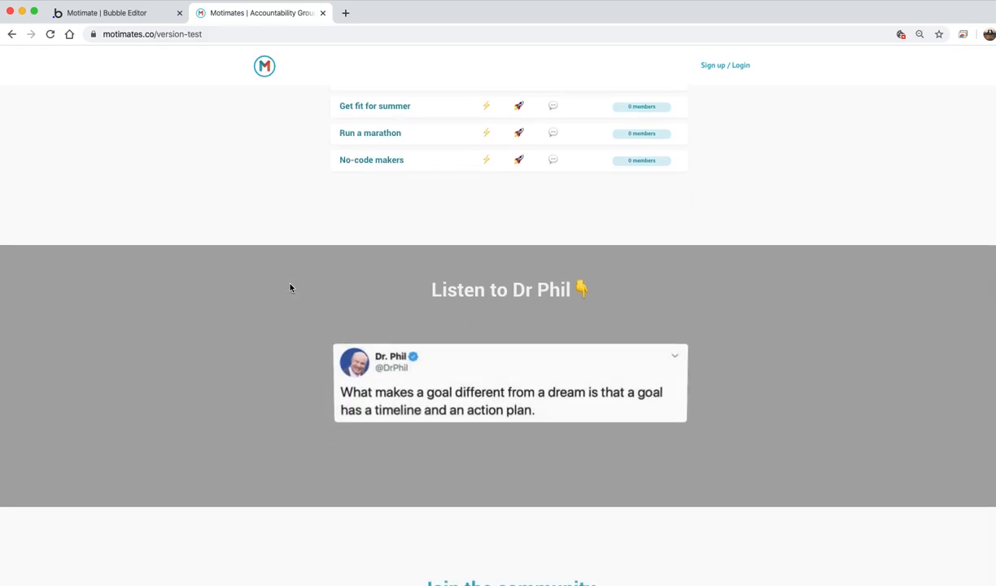
scroll("down", 3)
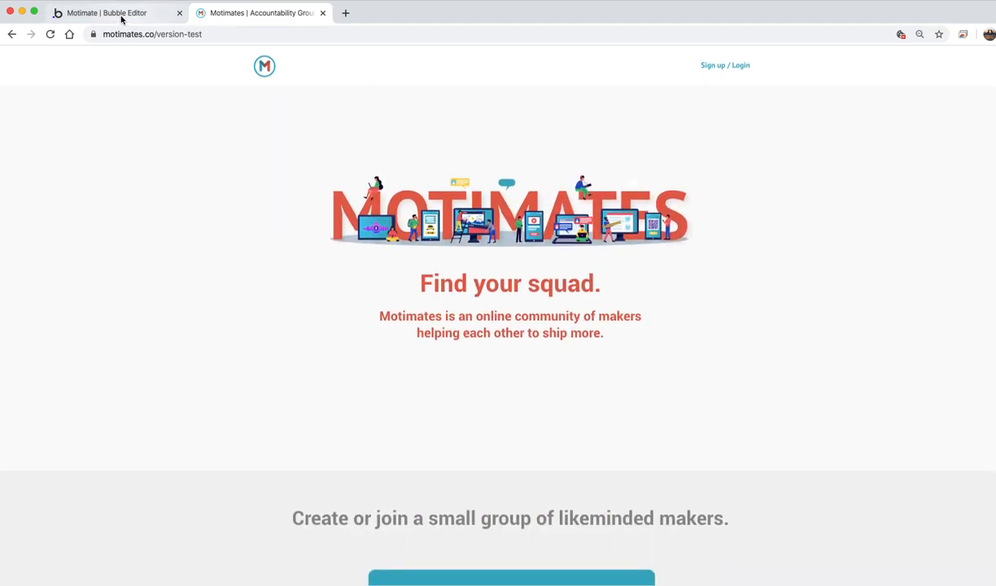
mouse_move(120, 25)
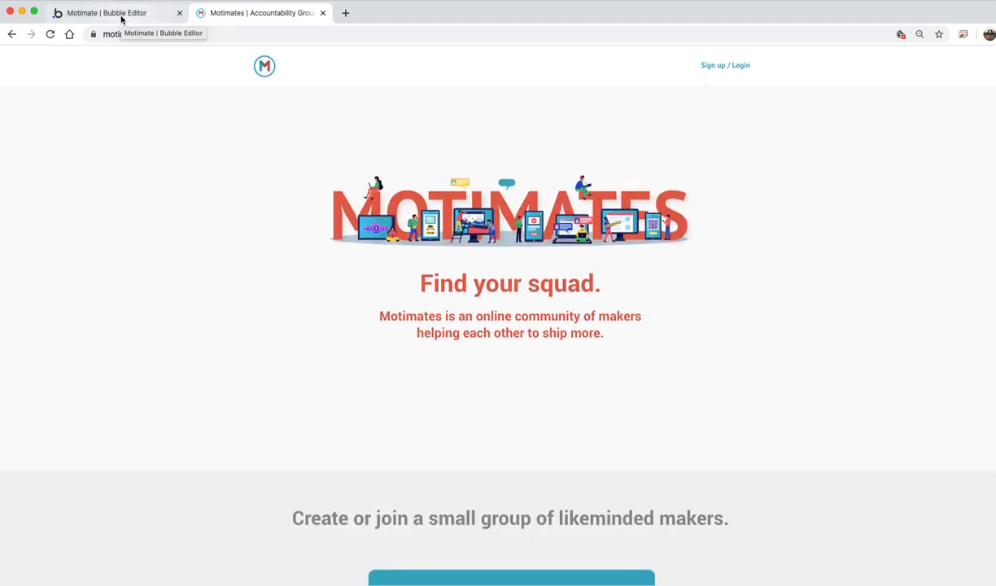
- In the Bubble editor, inspect the group mockup image's properties, then close them
left_click(106, 13)
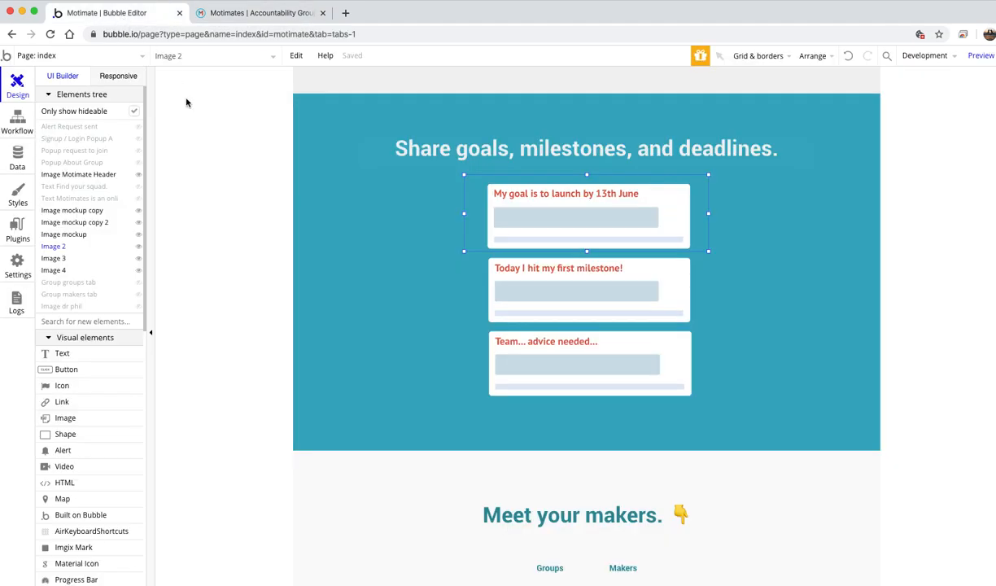
scroll("down", 3)
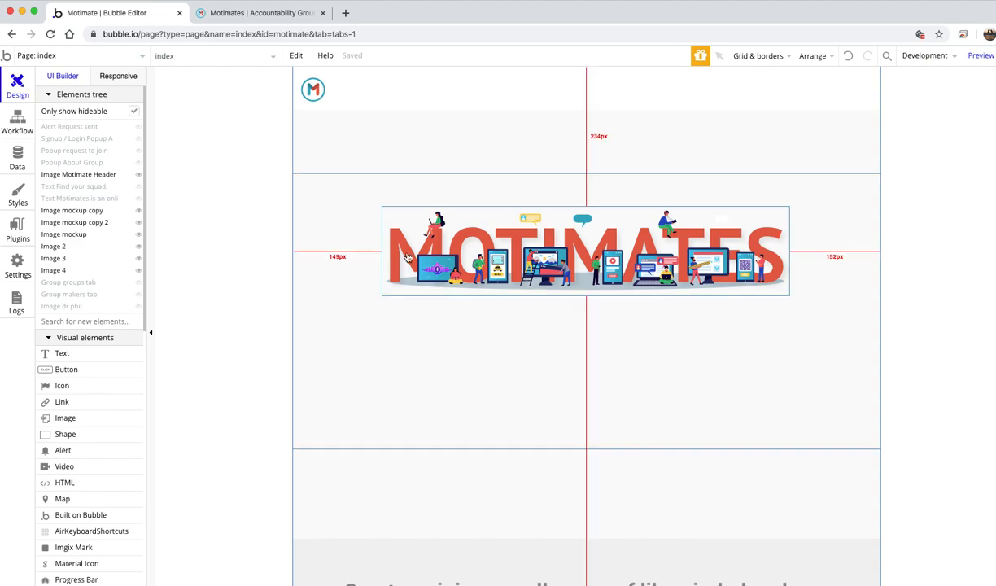
scroll("down", 3)
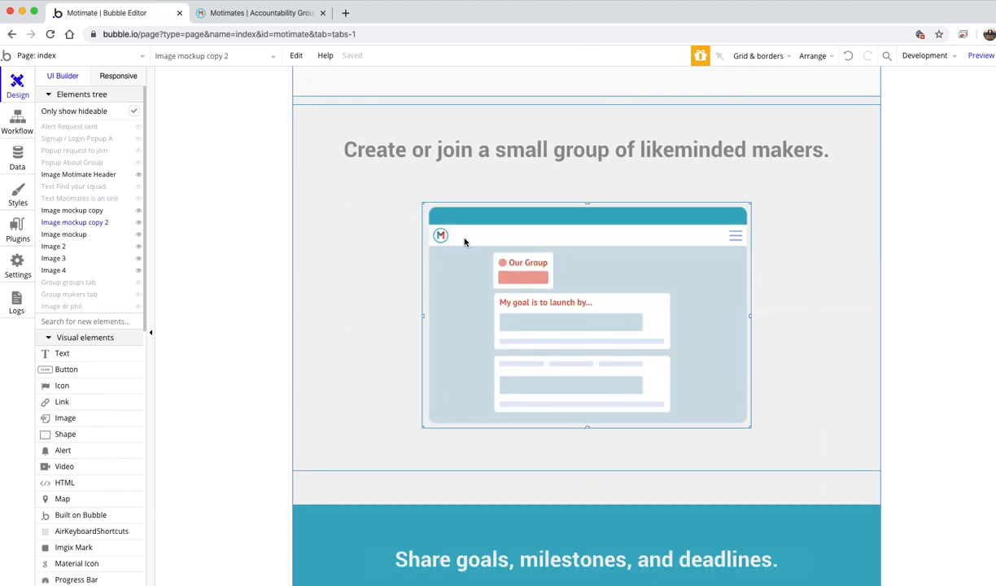
left_click(586, 316)
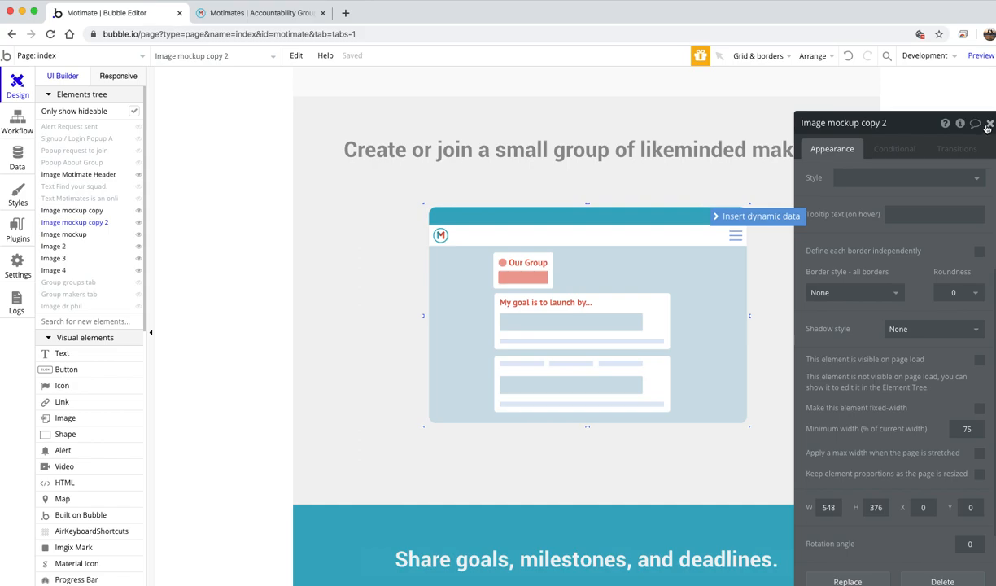
left_click(986, 125)
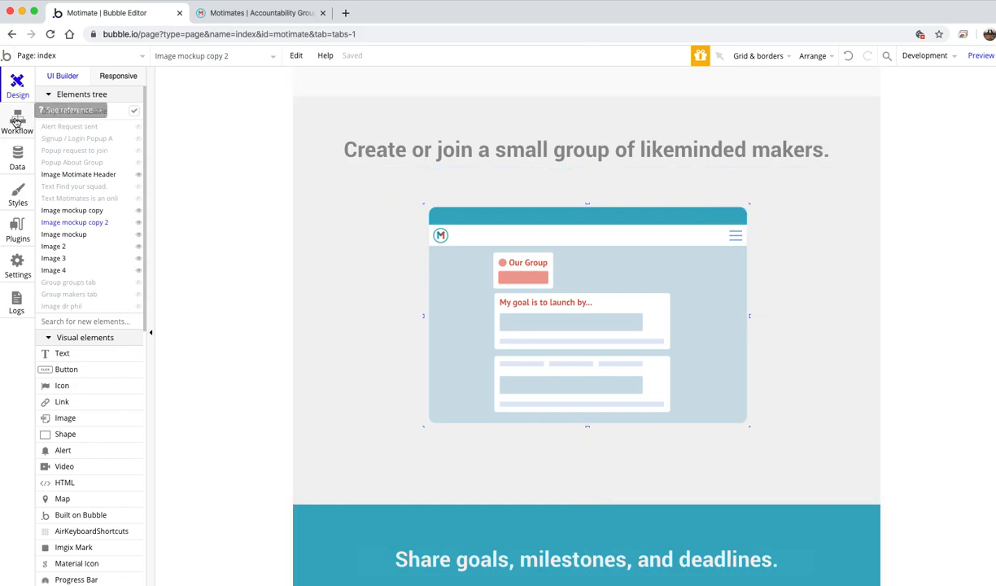
- Add a 'Do when condition is true' event based on Current page scrolling position
left_click(17, 108)
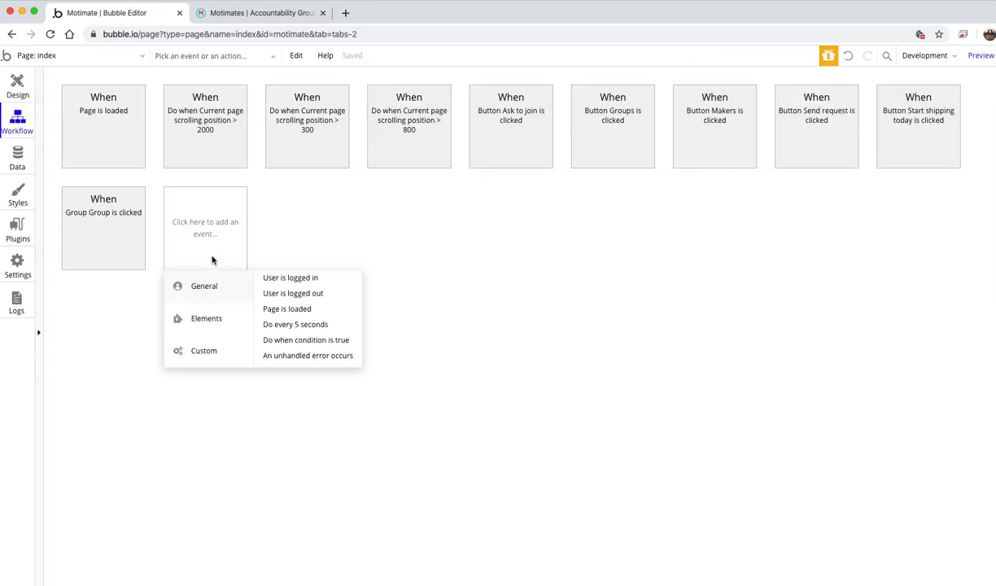
mouse_move(204, 236)
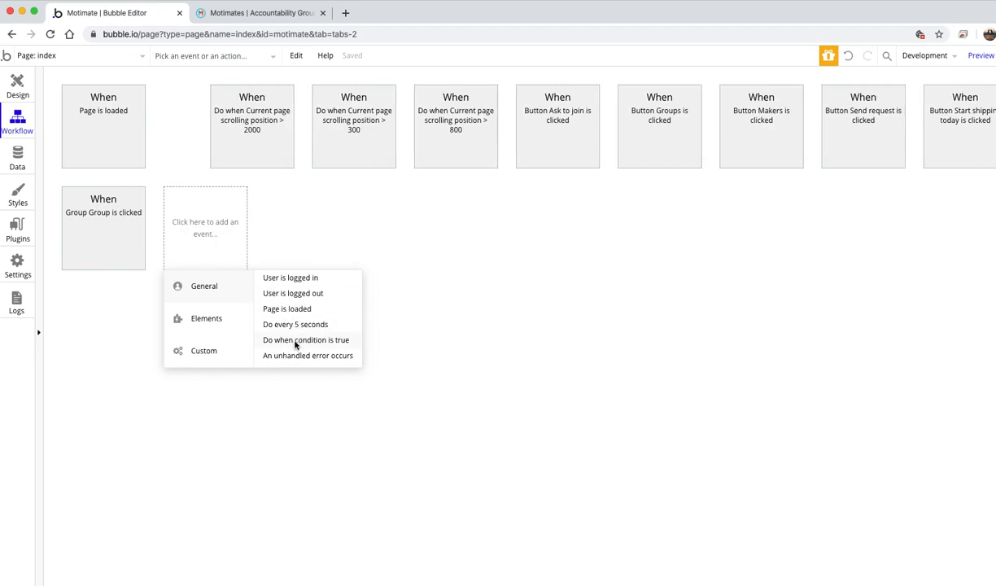
left_click(306, 340)
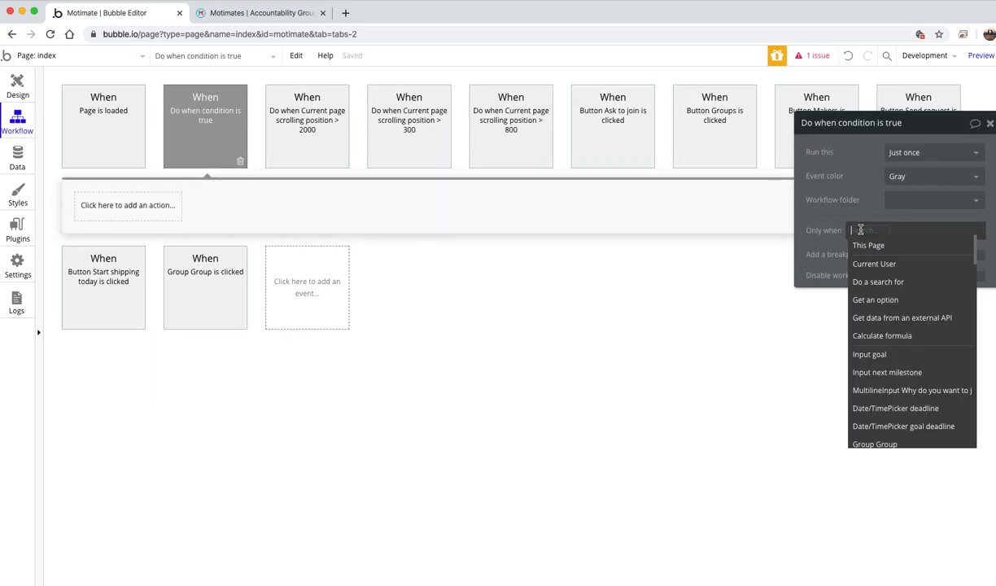
type("page")
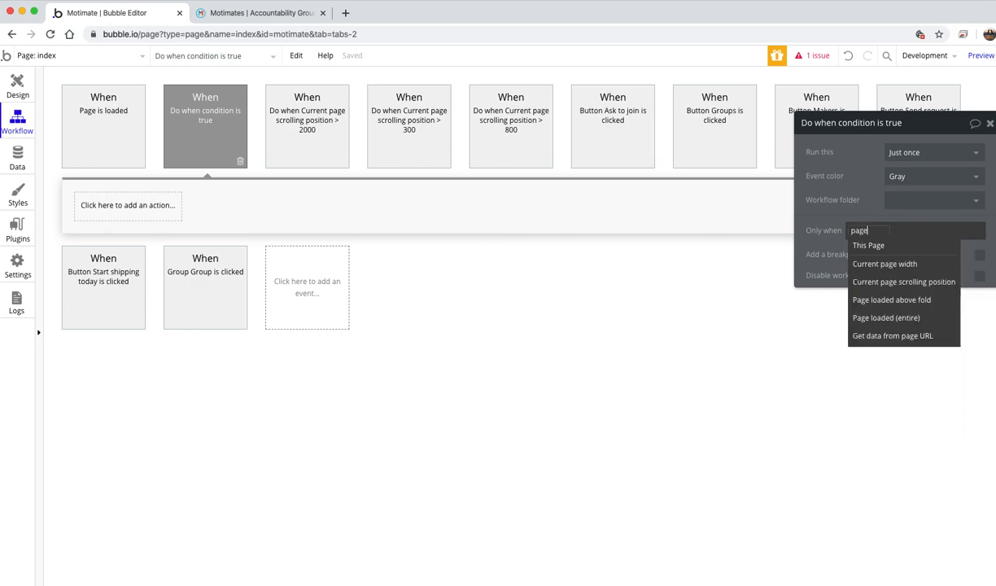
mouse_move(898, 264)
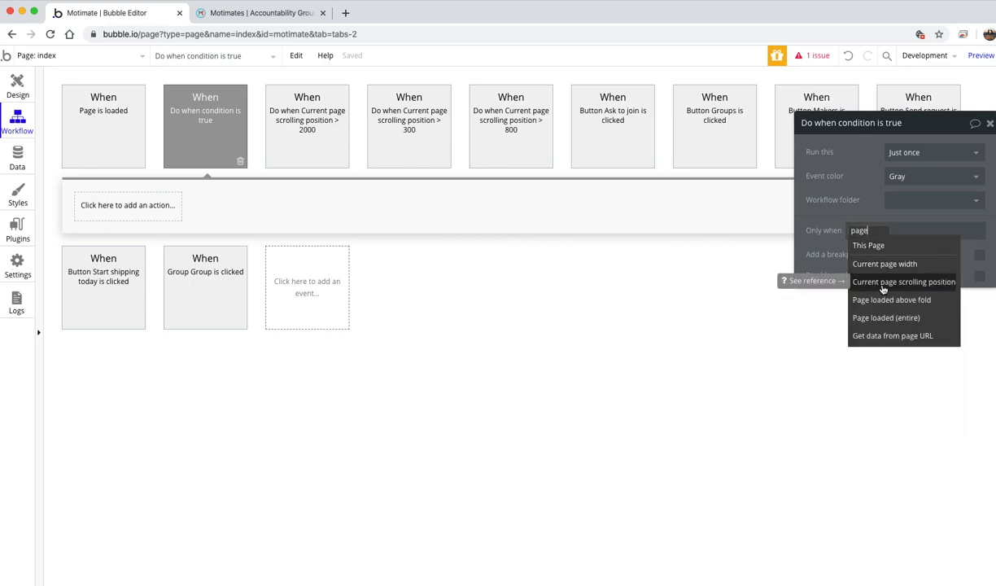
left_click(903, 282)
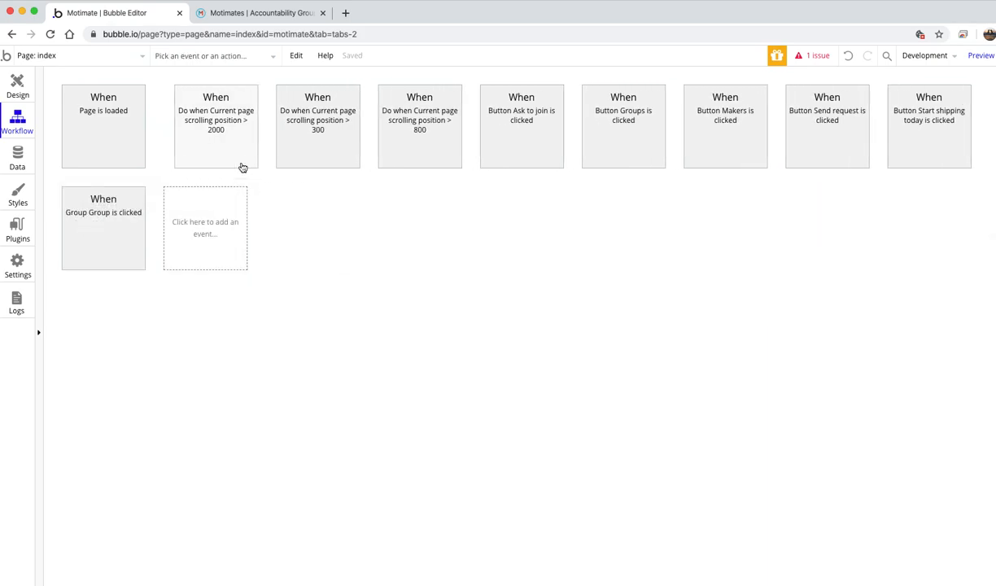
- Review the scroll >2000 and >300 events' Animate steps, then the Page is loaded event
left_click(205, 122)
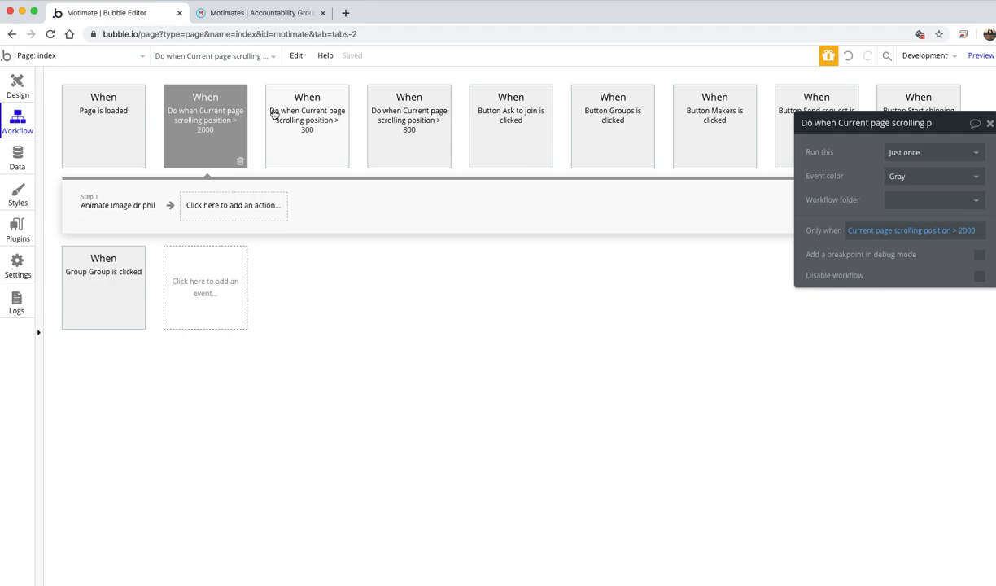
mouse_move(329, 121)
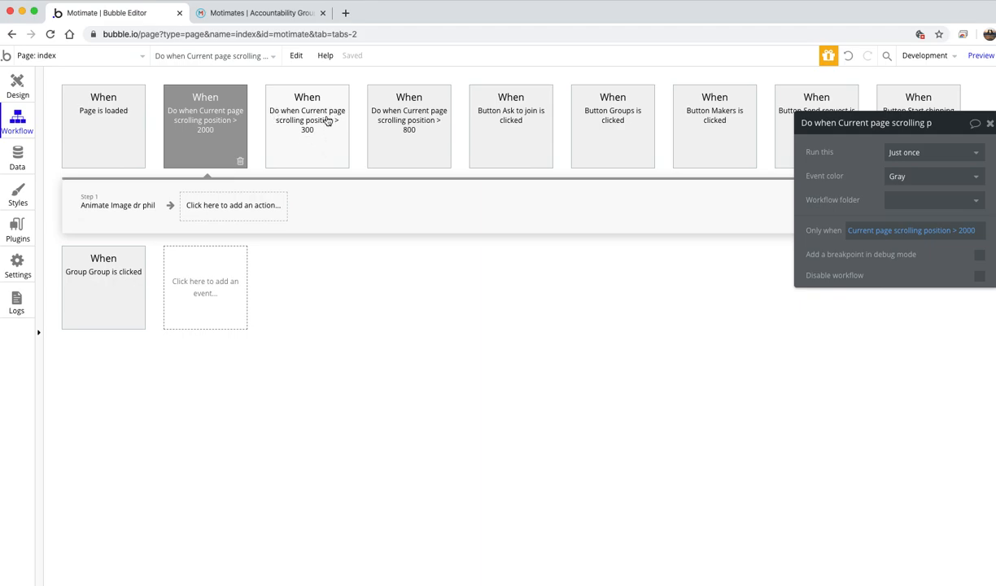
mouse_move(317, 148)
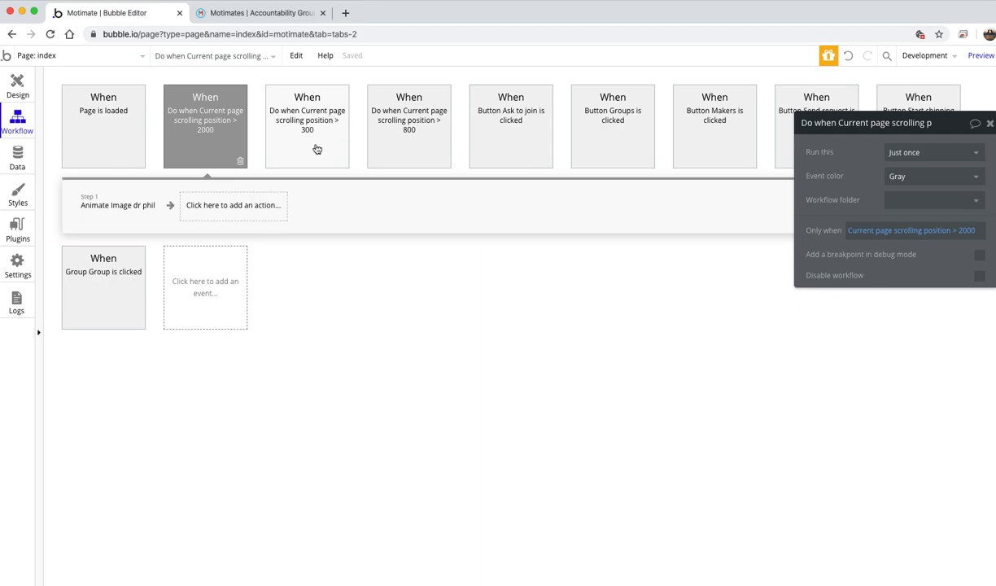
left_click(307, 122)
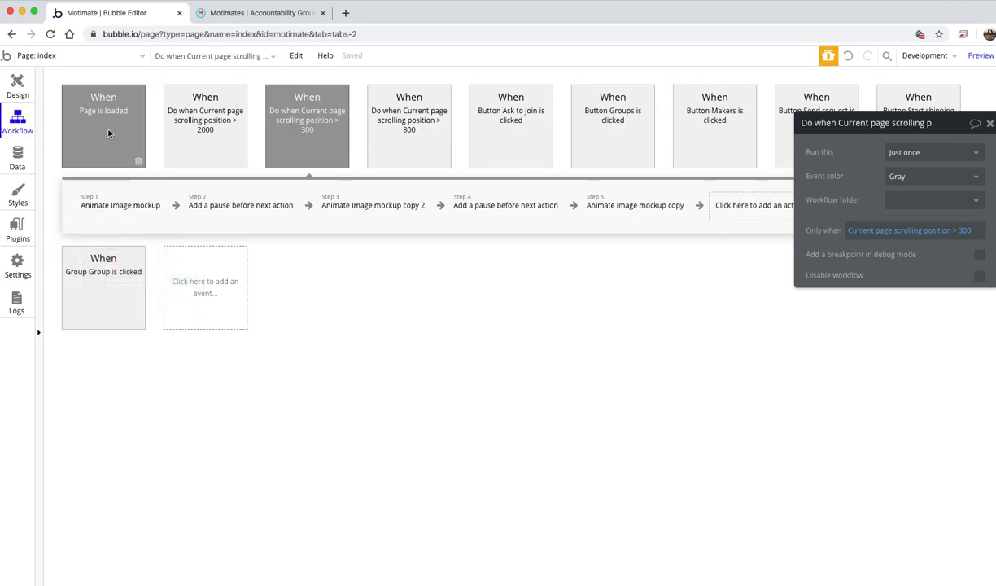
left_click(103, 122)
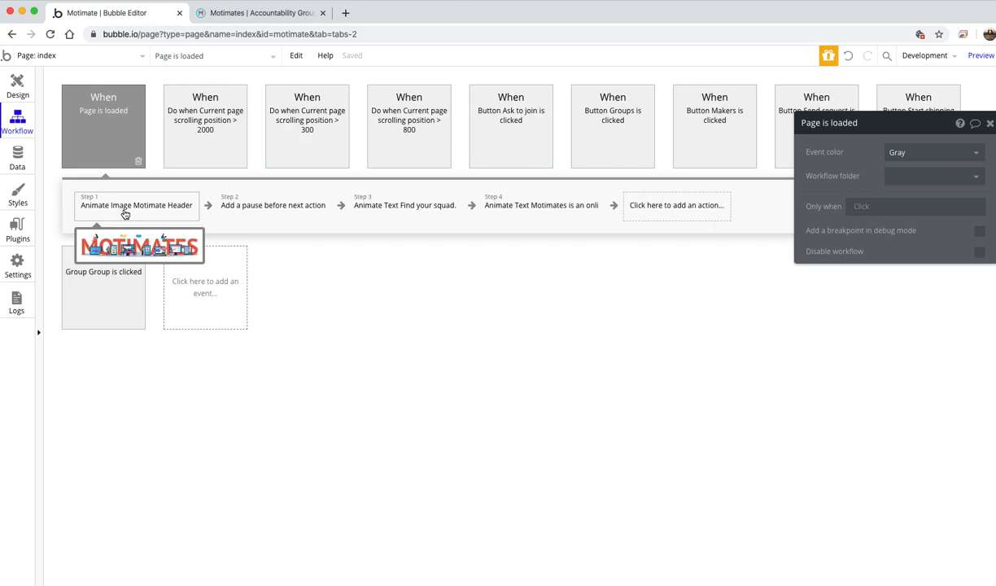
- Open step 1 animating Image Motimate Header with SlideUpIn over a custom 2000 ms
left_click(136, 205)
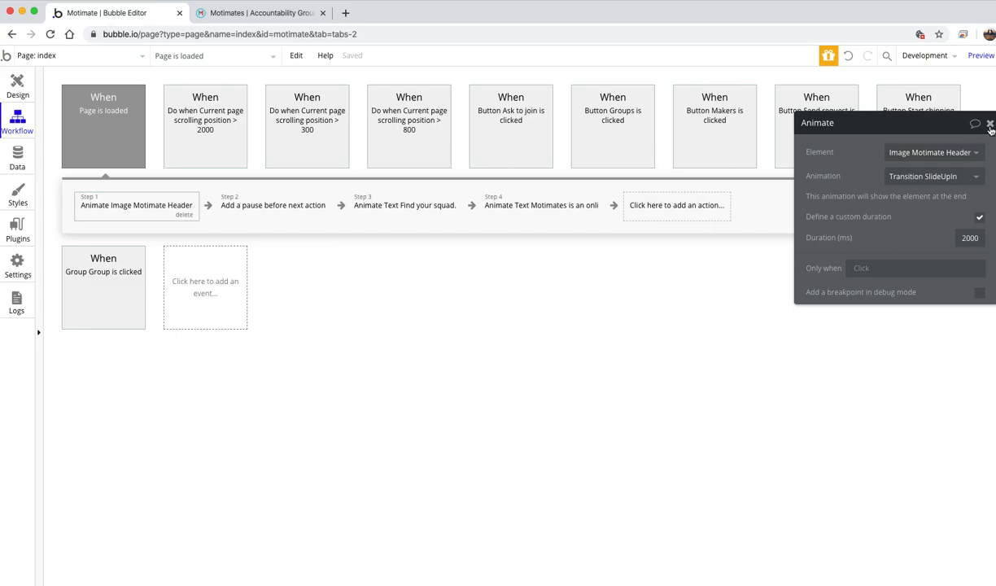
- Browse the element actions list and dismiss it without adding a step
left_click(676, 205)
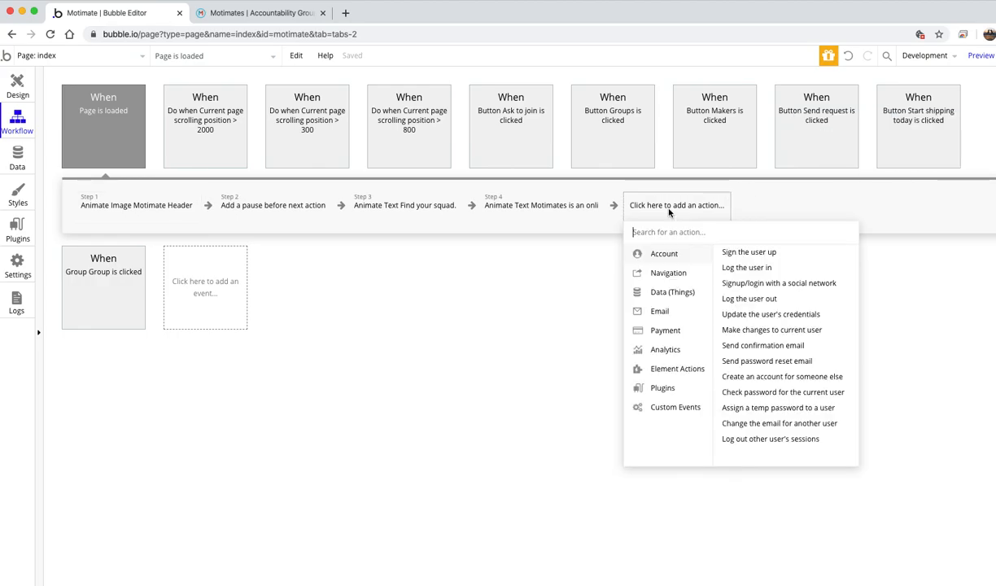
left_click(677, 369)
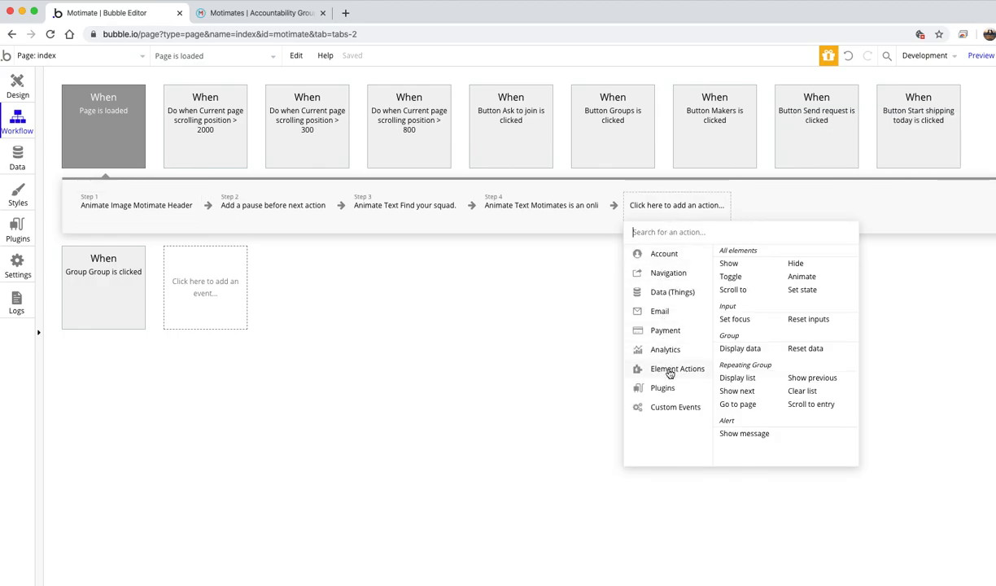
mouse_move(739, 391)
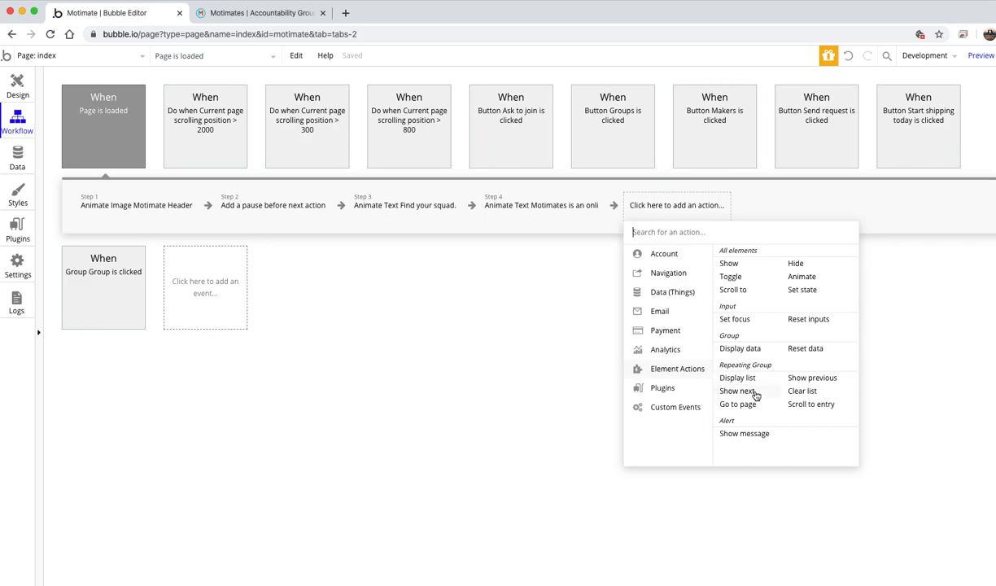
left_click(802, 275)
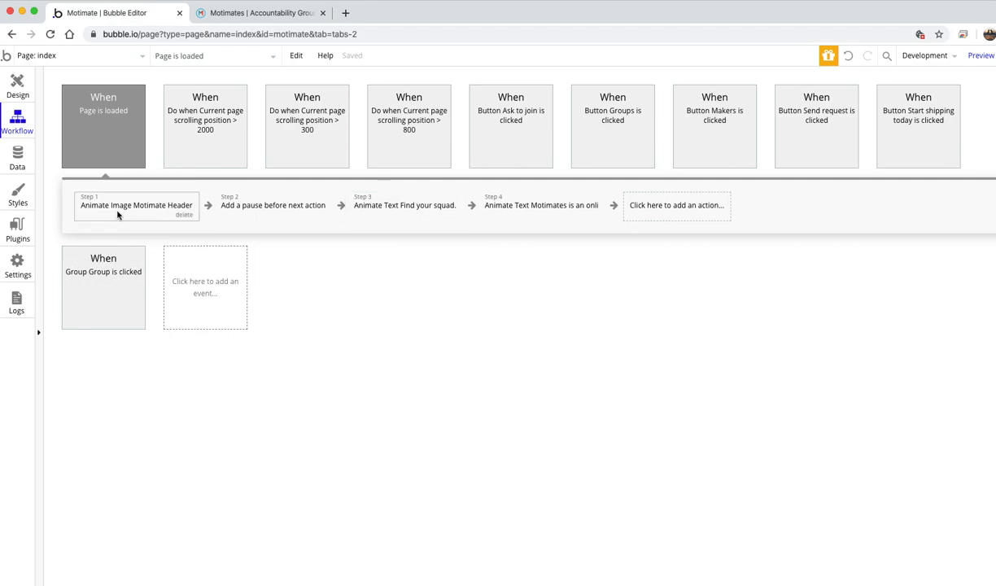
- Check steps 1–4: header animation, 1000 ms pause, intro texts sliding in at 2000/3000 ms
left_click(136, 205)
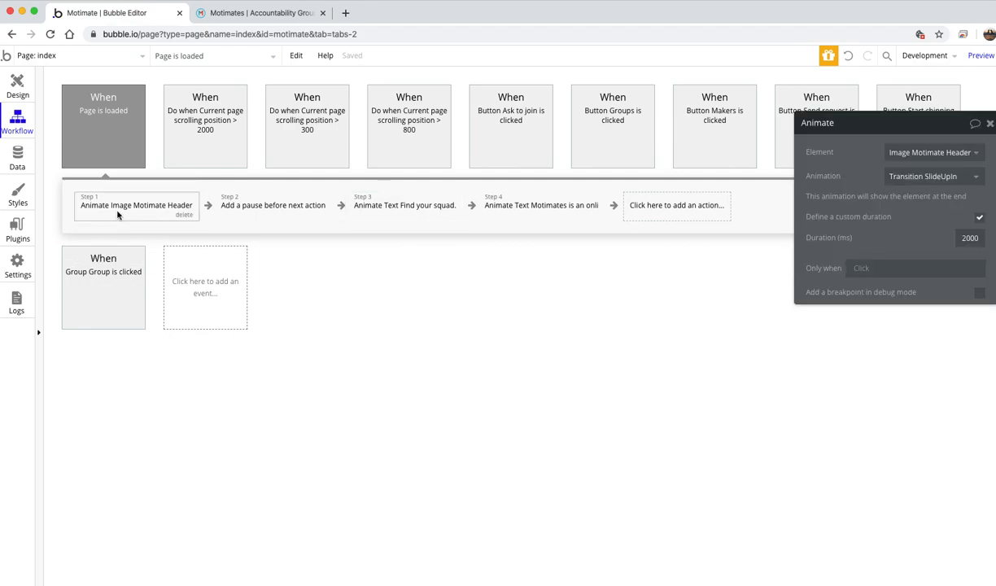
left_click(273, 205)
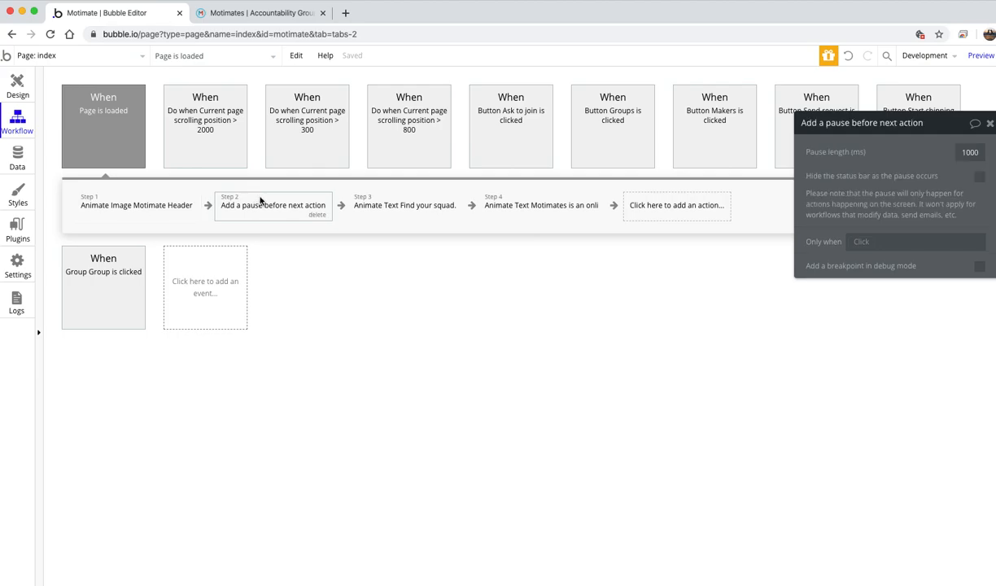
mouse_move(456, 229)
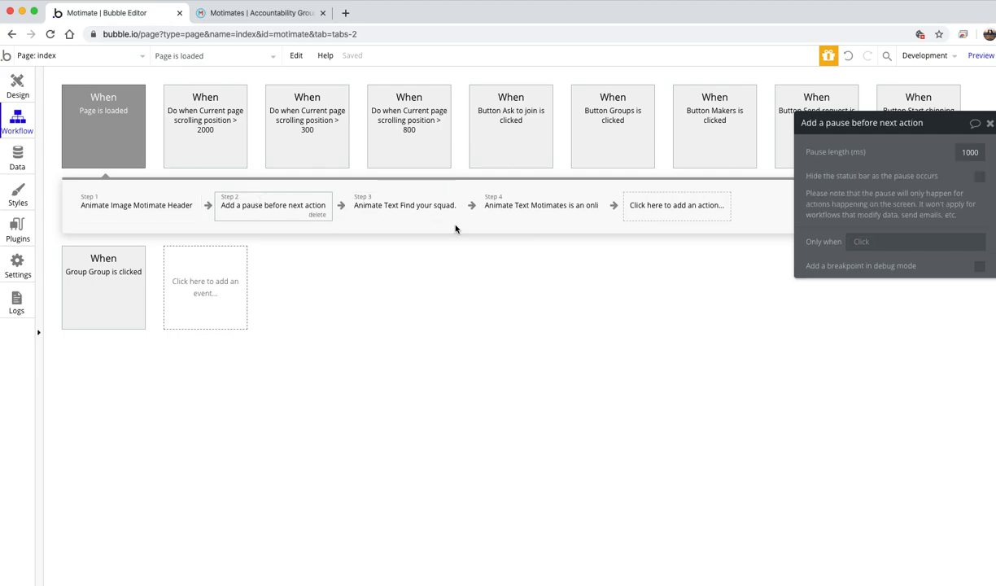
mouse_move(394, 224)
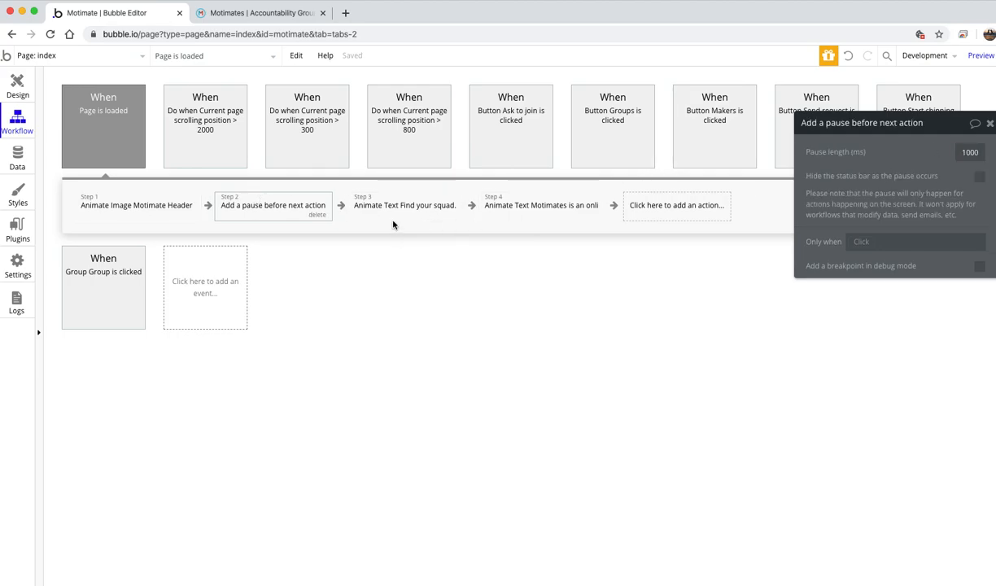
left_click(403, 204)
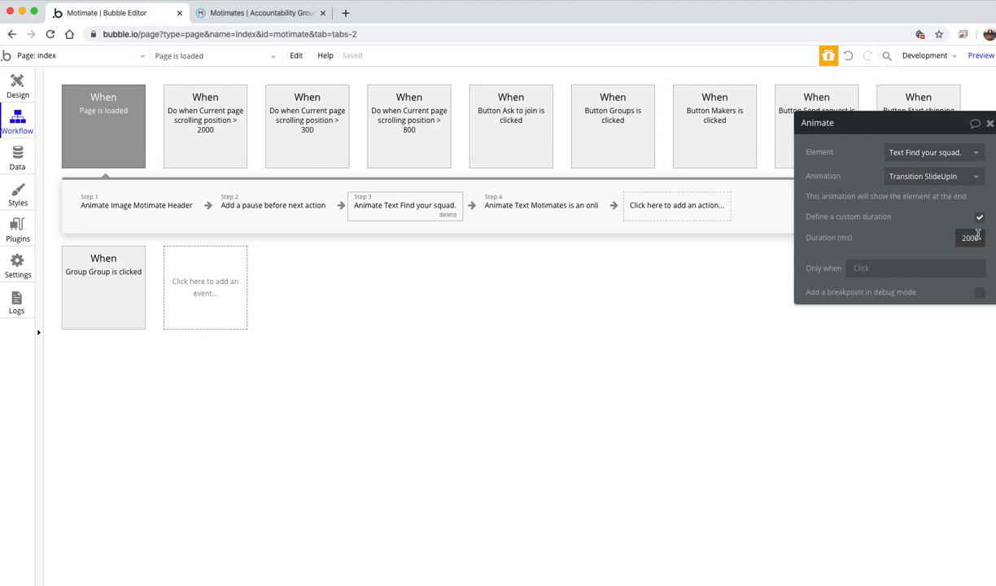
left_click(541, 204)
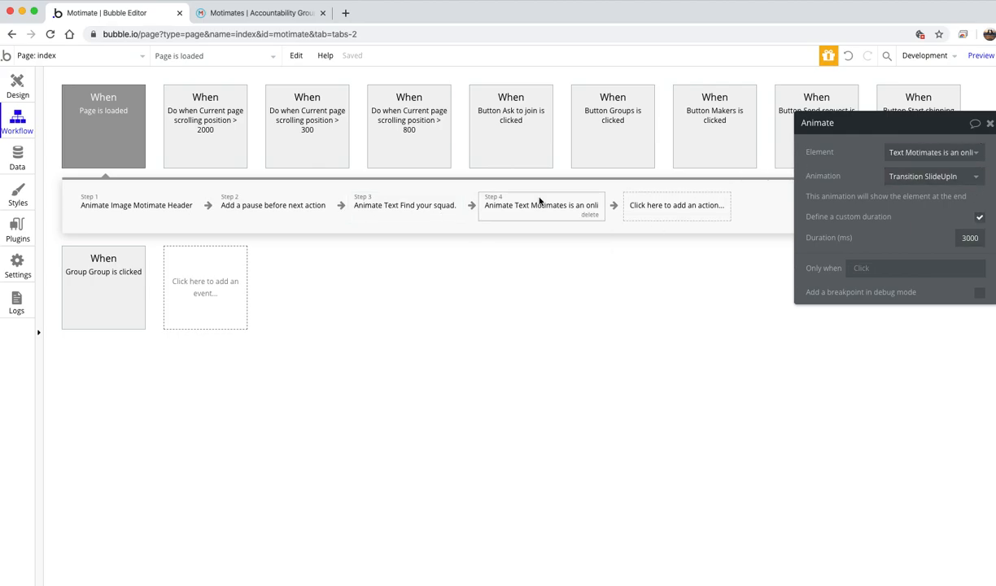
mouse_move(485, 217)
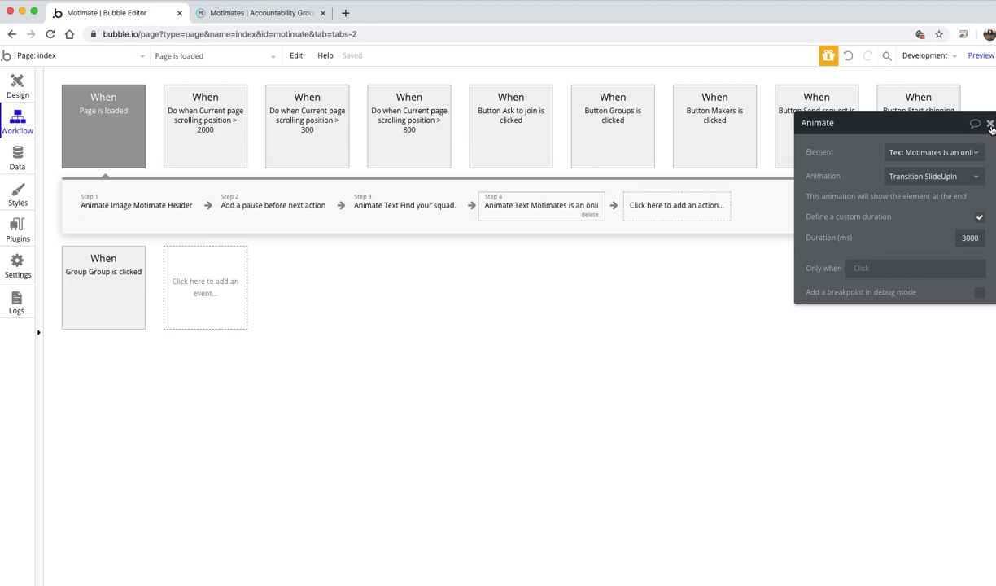
left_click(987, 124)
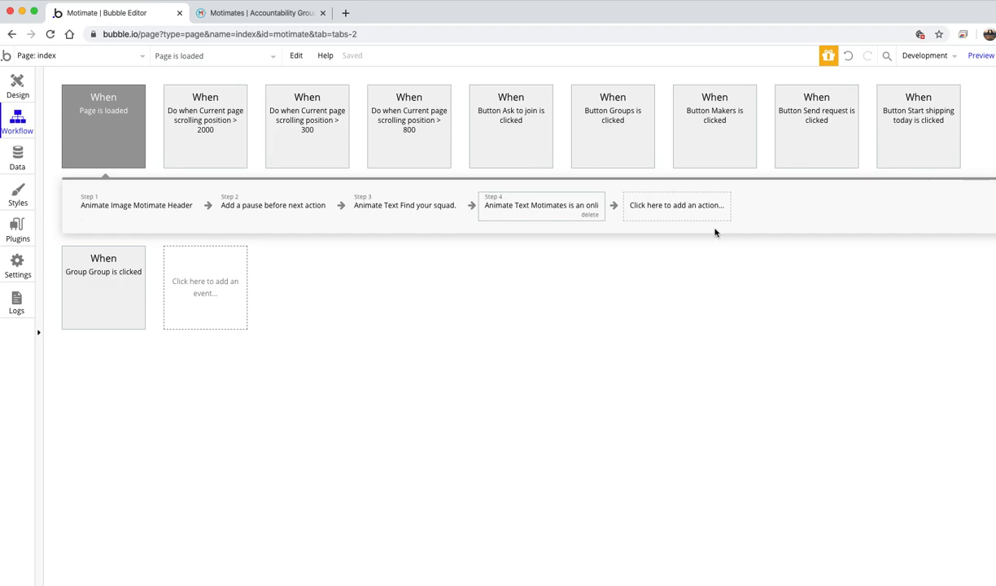
mouse_move(539, 204)
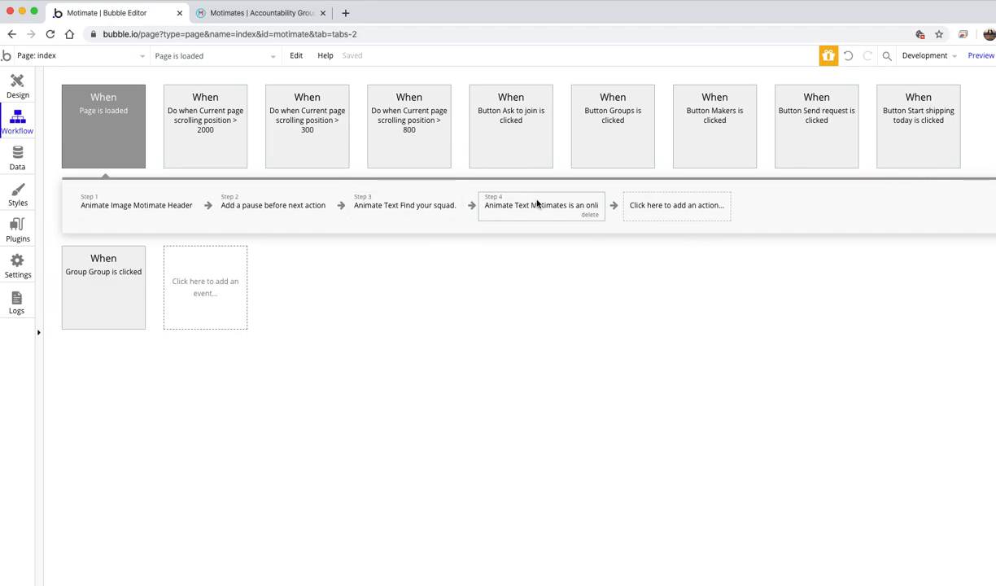
right_click(541, 205)
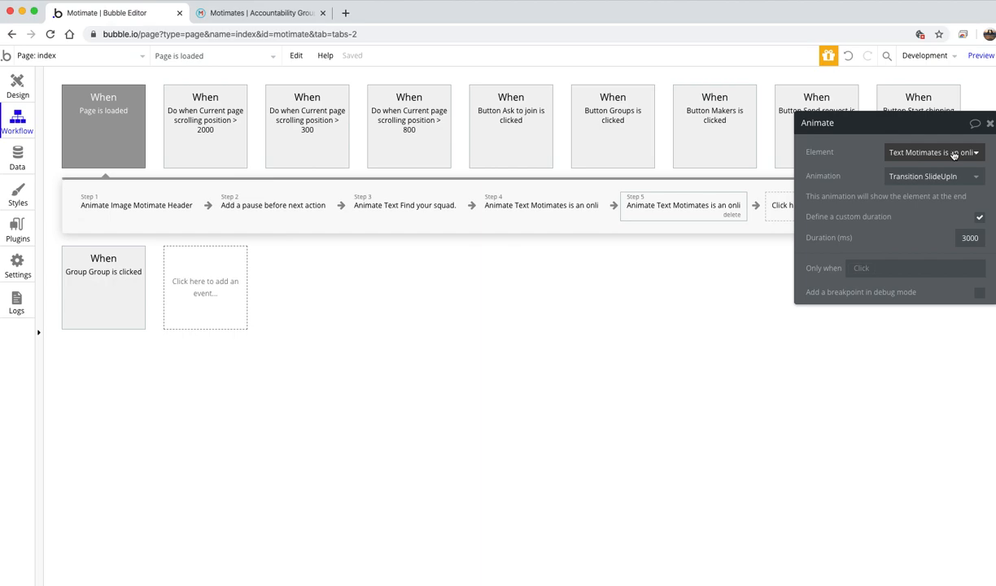
left_click(930, 153)
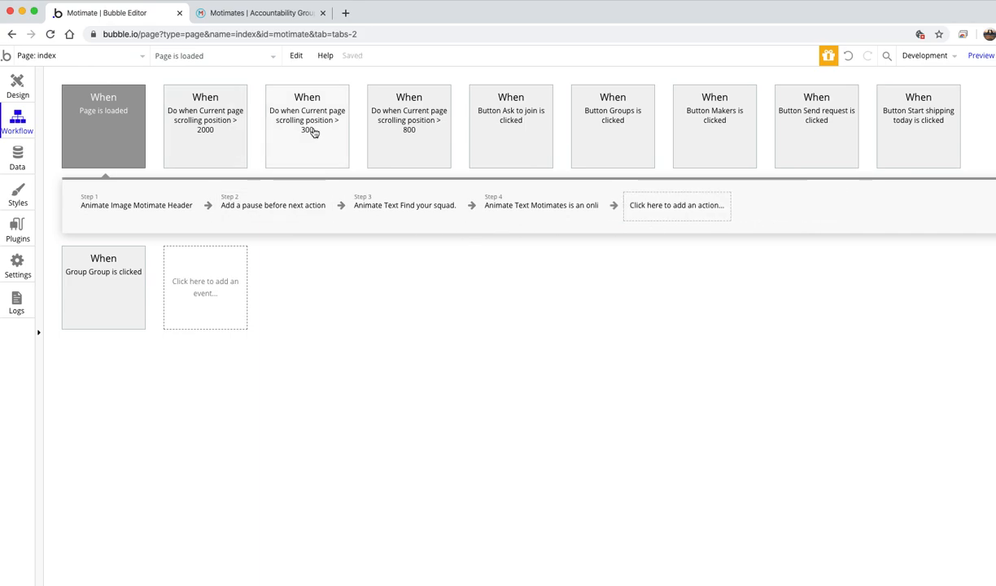
mouse_move(325, 145)
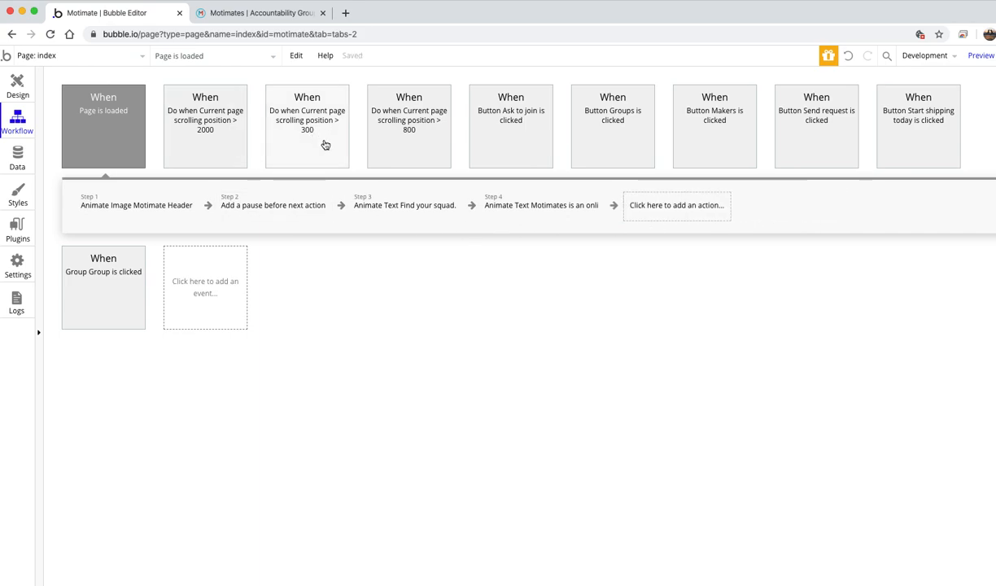
- Review the scroll-past-300 workflow's mockup image animations, including Image mockup copy 2
left_click(307, 122)
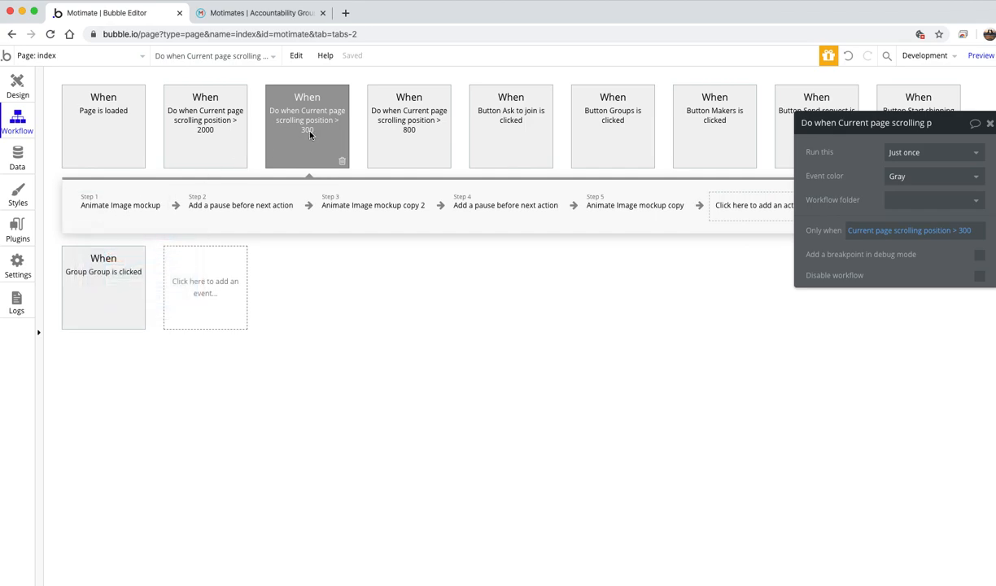
left_click(120, 205)
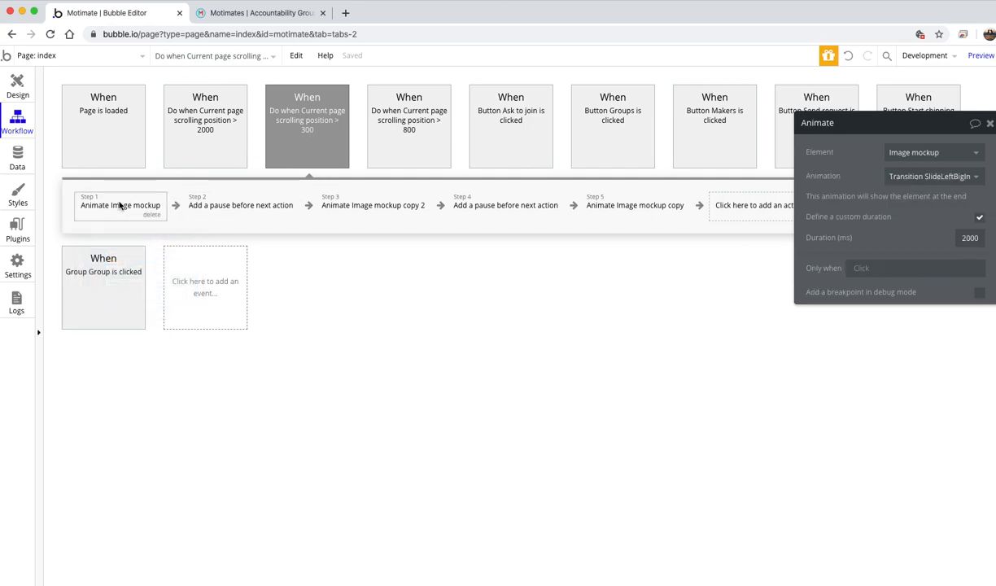
mouse_move(268, 186)
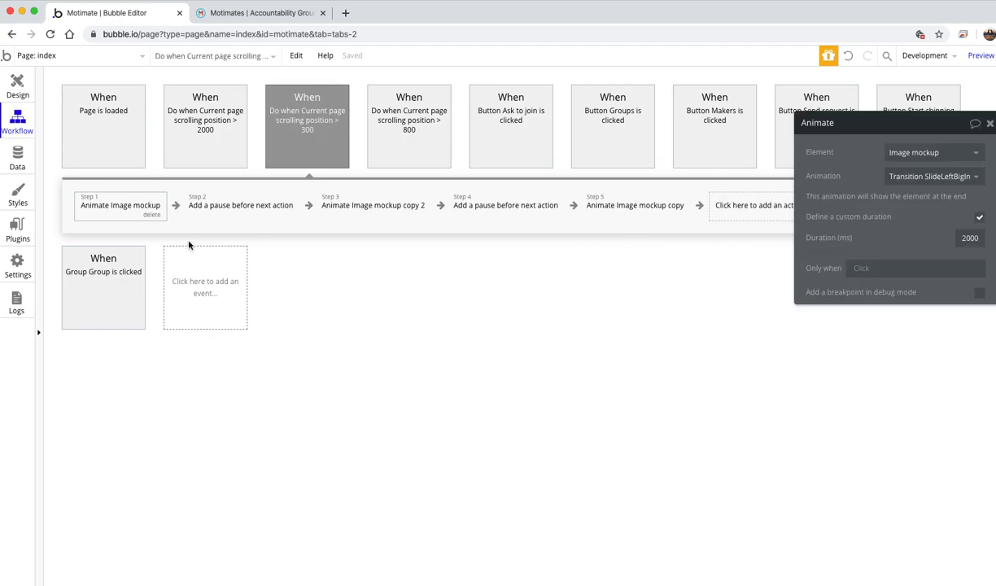
mouse_move(854, 203)
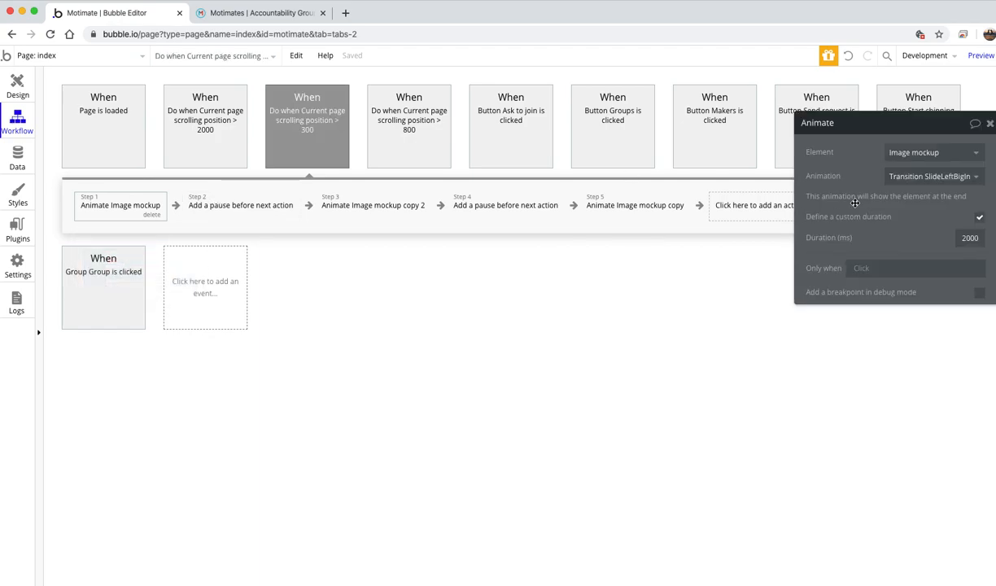
mouse_move(260, 217)
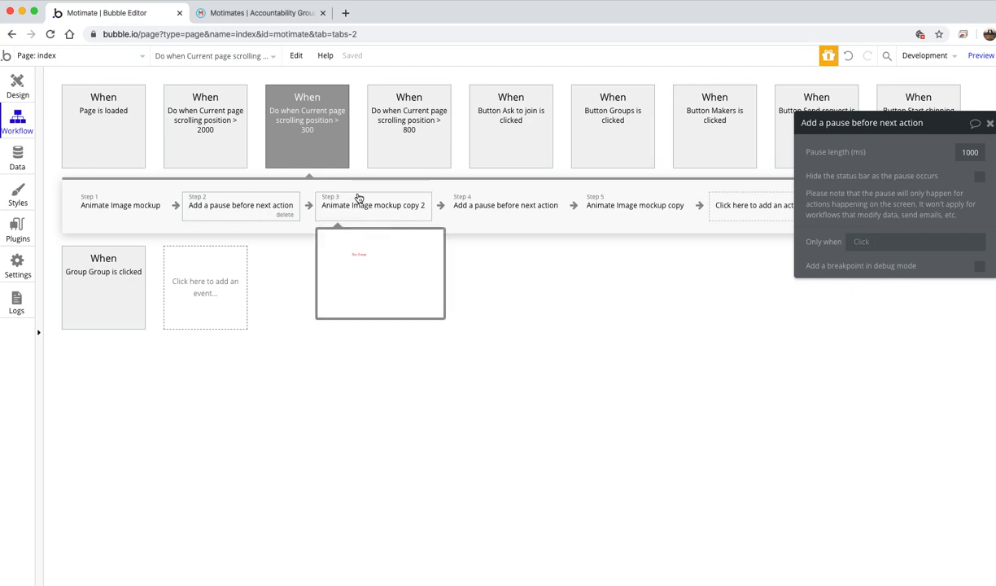
left_click(372, 204)
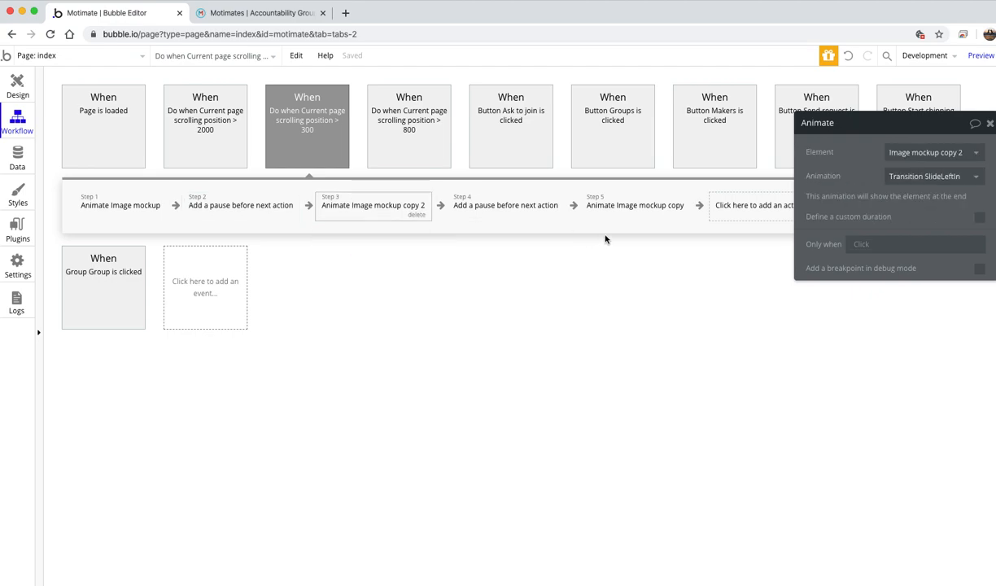
mouse_move(424, 208)
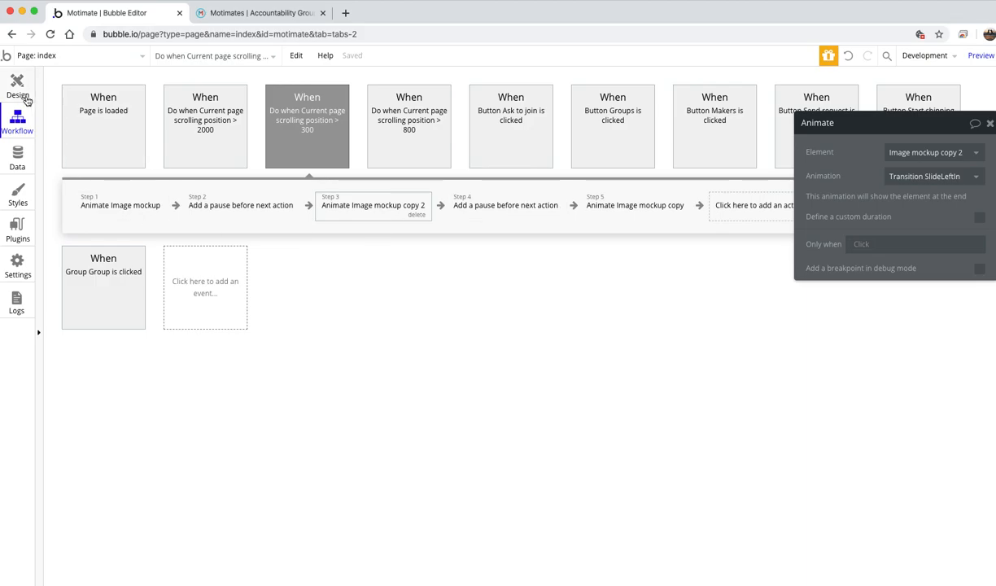
left_click(261, 13)
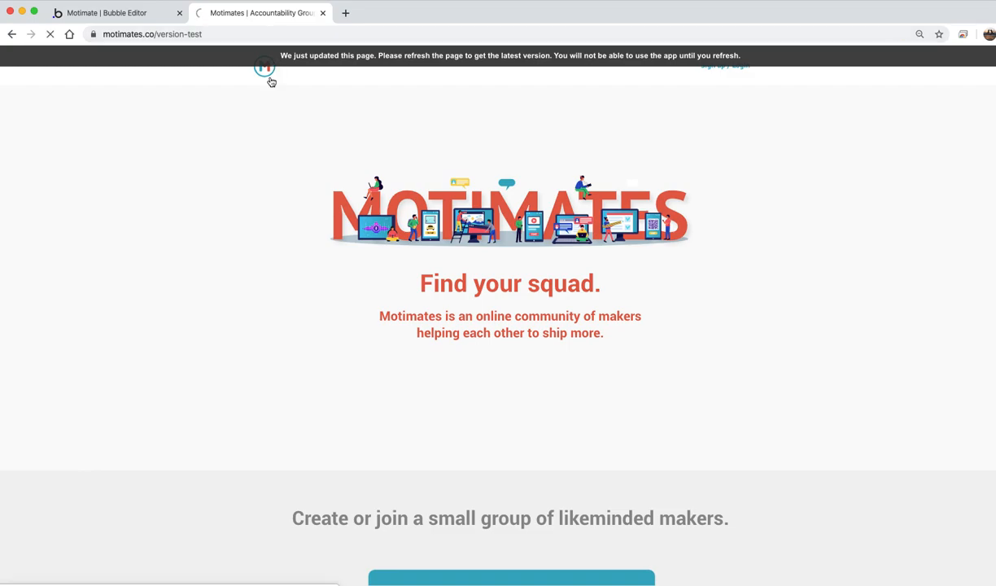
mouse_move(249, 310)
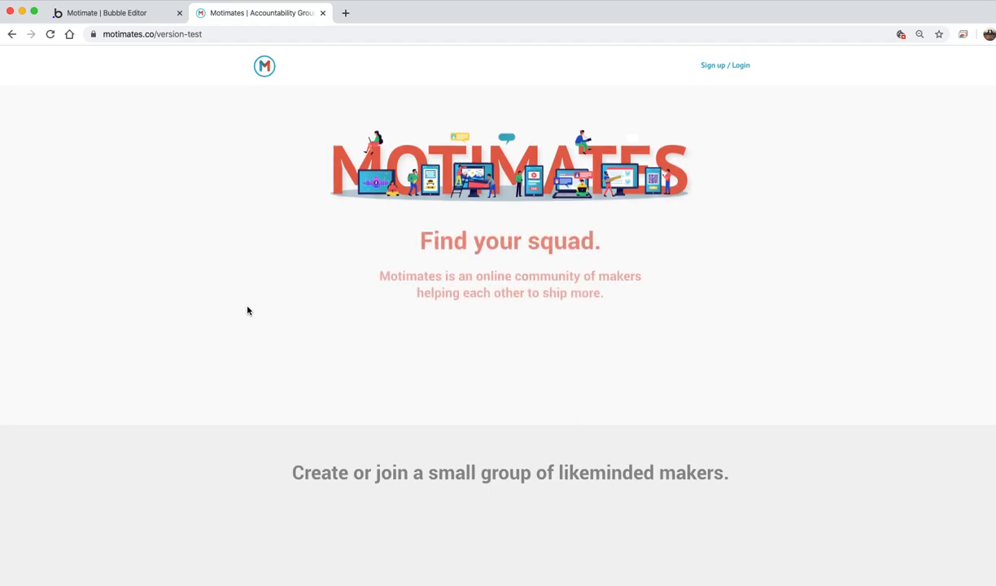
- Scroll the live test site to reveal the group mockup beneath the makers heading
scroll("down", 3)
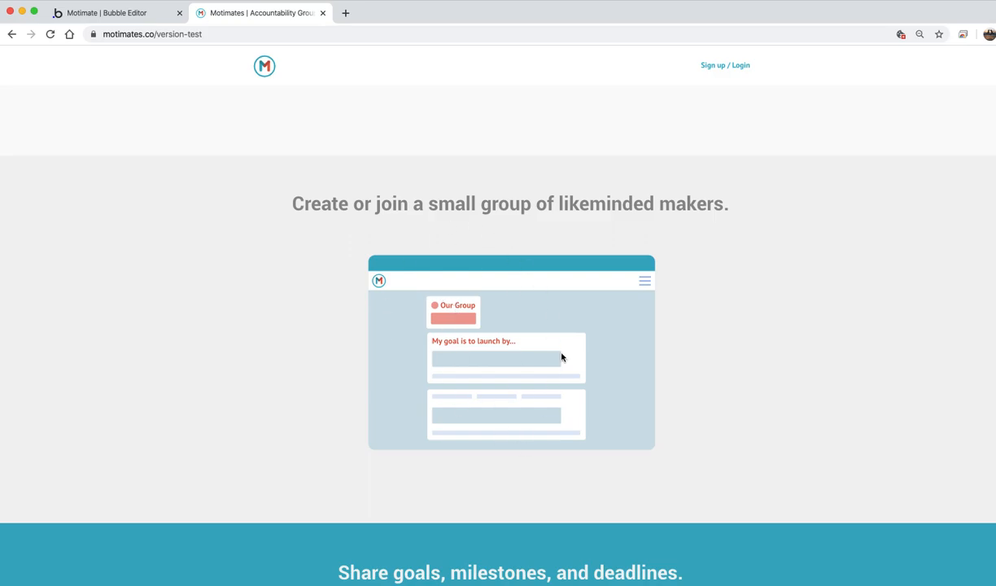
mouse_move(456, 309)
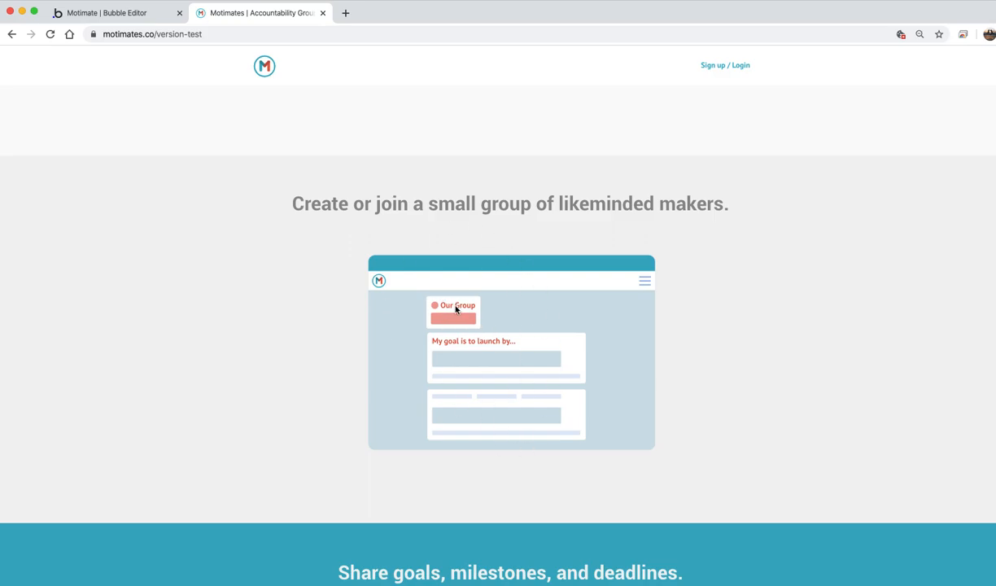
mouse_move(495, 392)
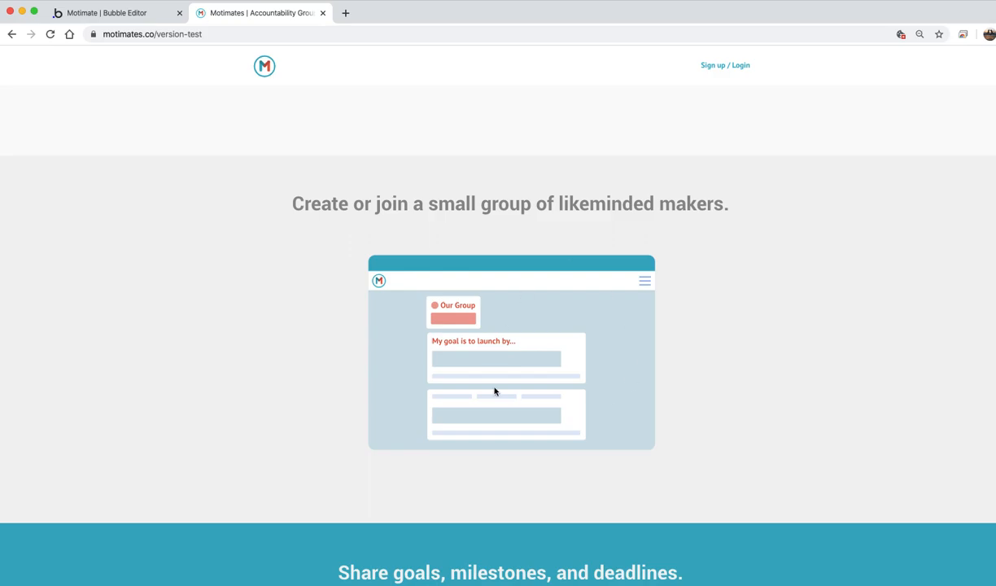
mouse_move(513, 389)
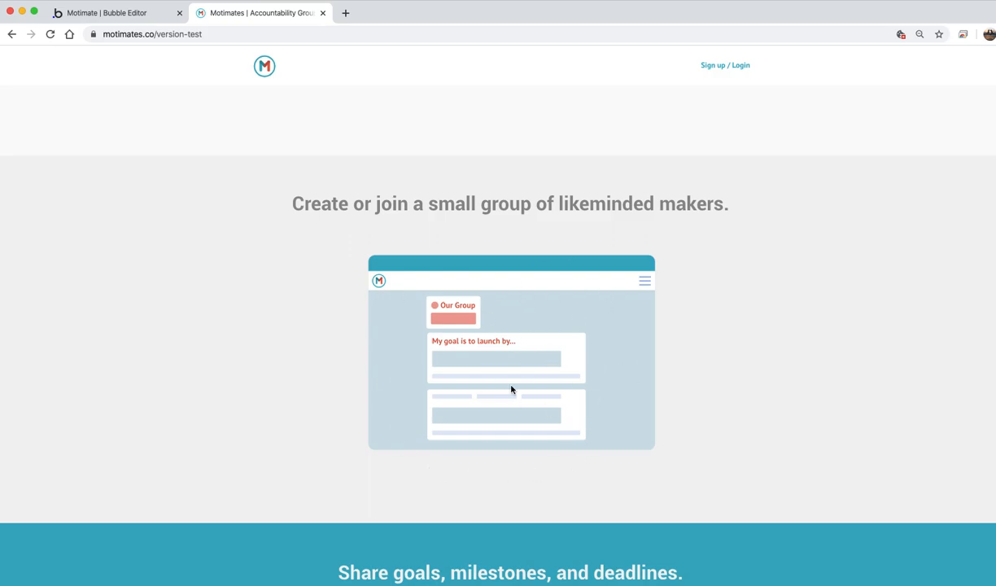
mouse_move(629, 397)
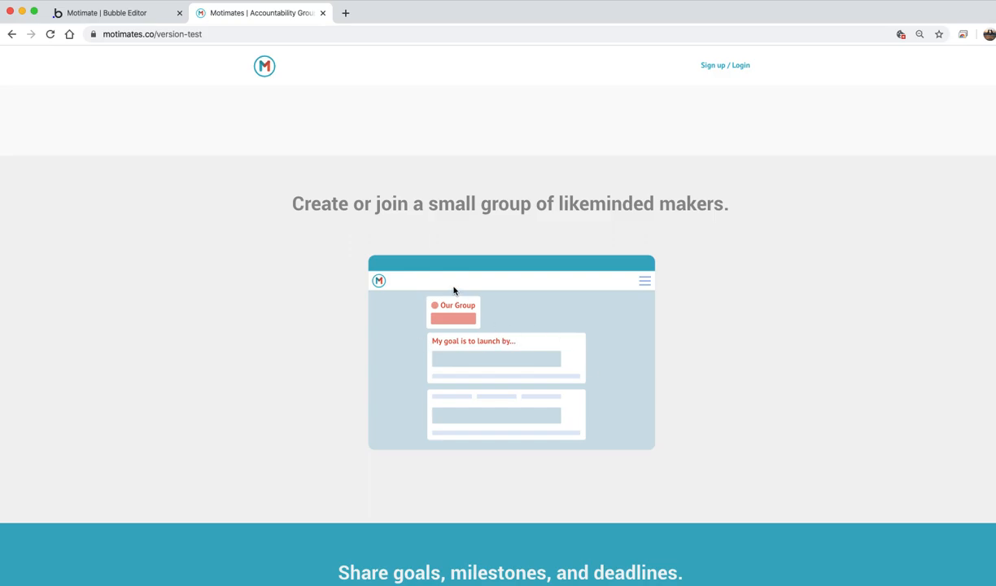
mouse_move(443, 311)
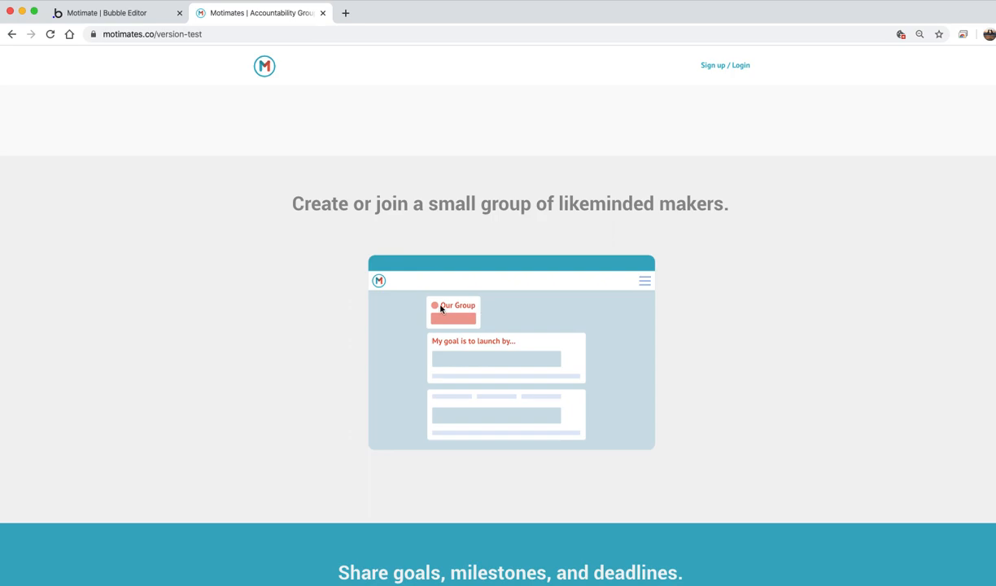
mouse_move(478, 308)
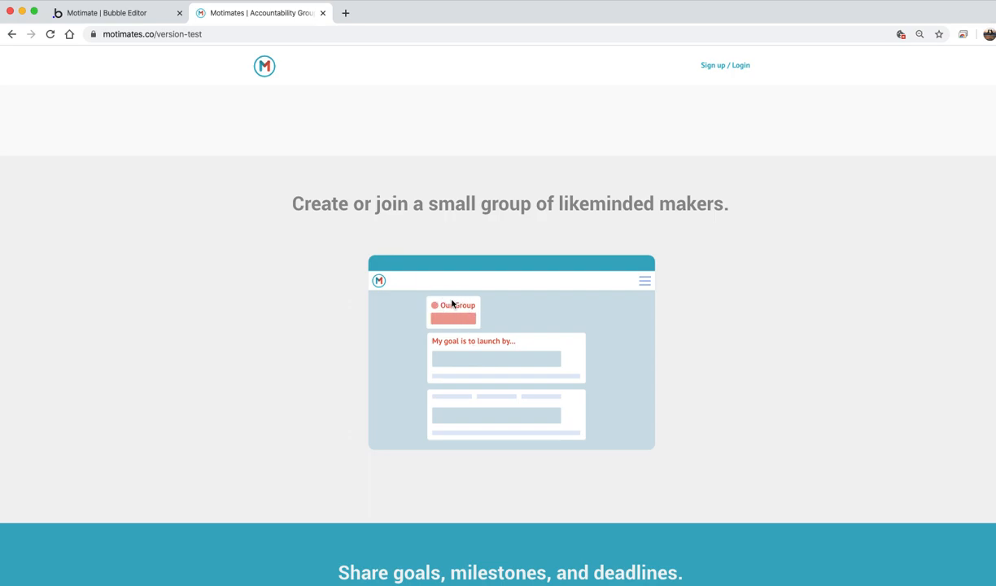
mouse_move(614, 324)
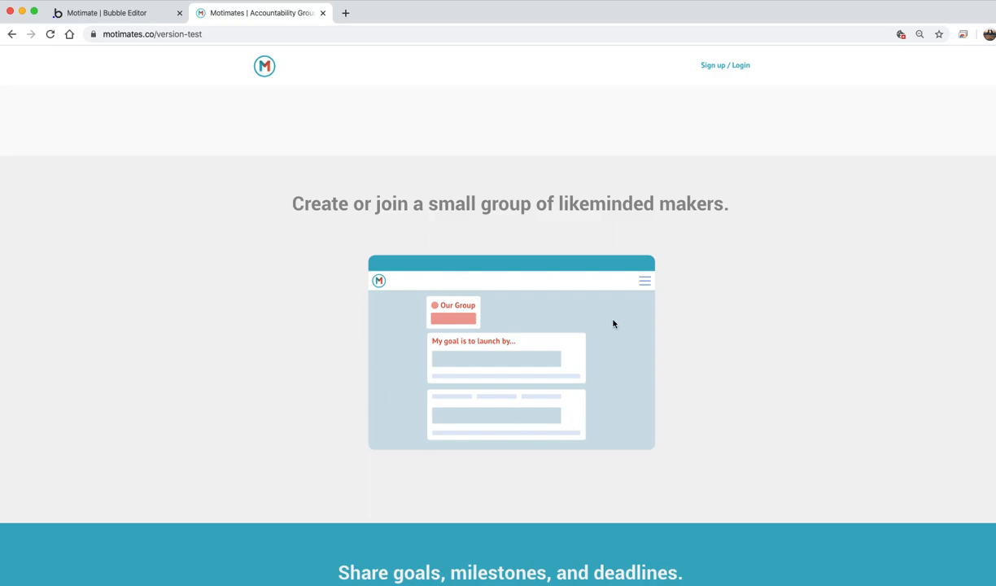
mouse_move(430, 183)
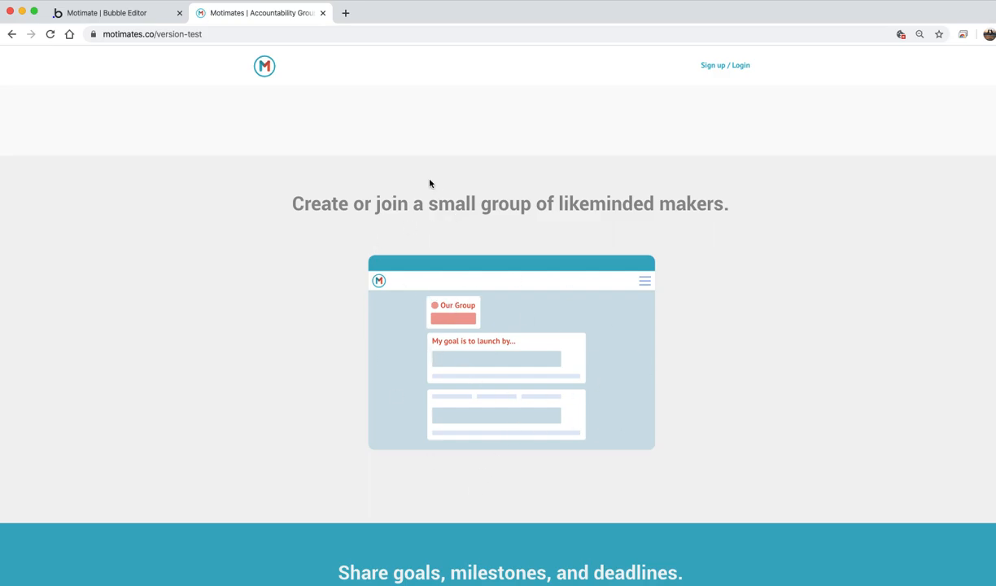
mouse_move(210, 131)
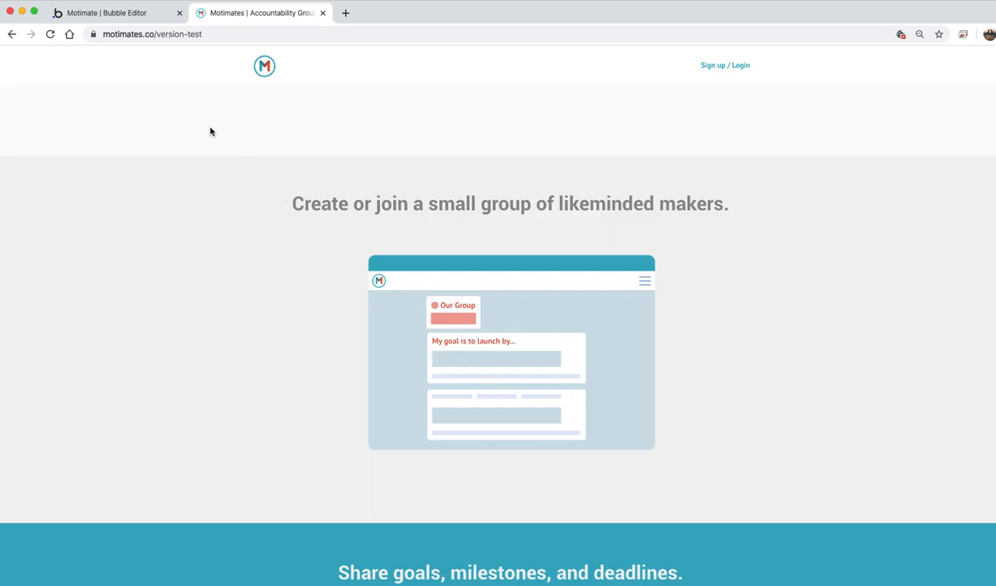
mouse_move(390, 284)
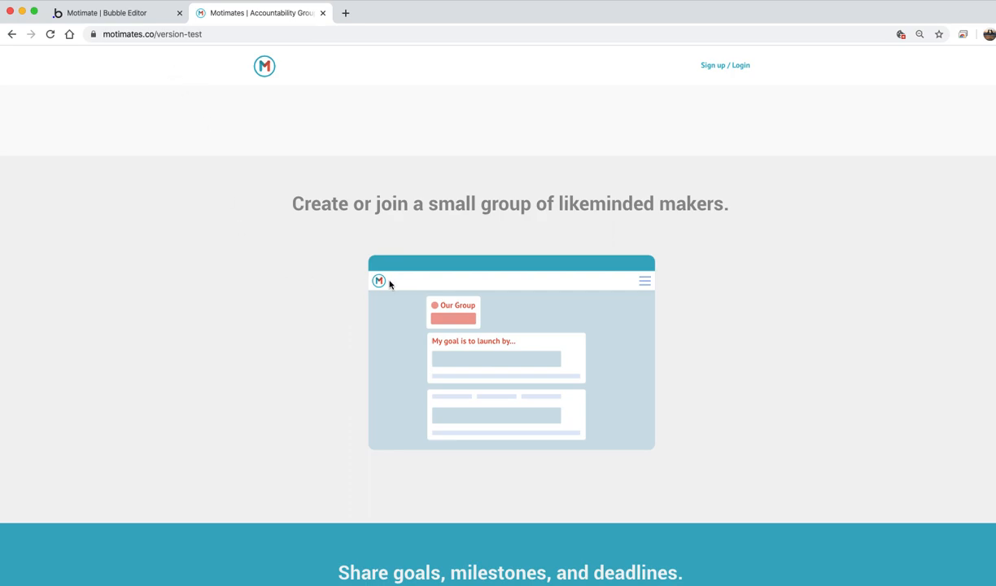
mouse_move(382, 255)
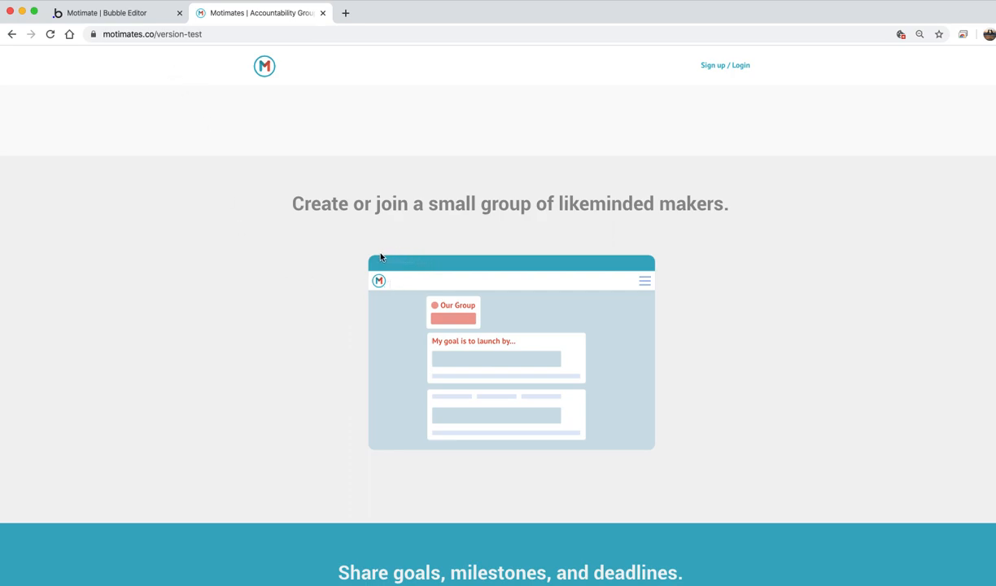
mouse_move(548, 424)
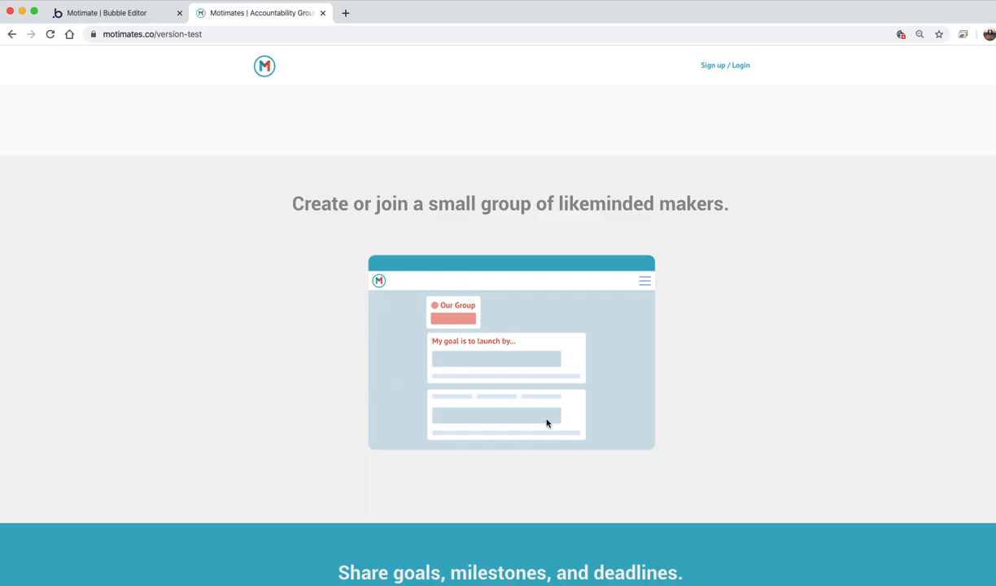
mouse_move(558, 373)
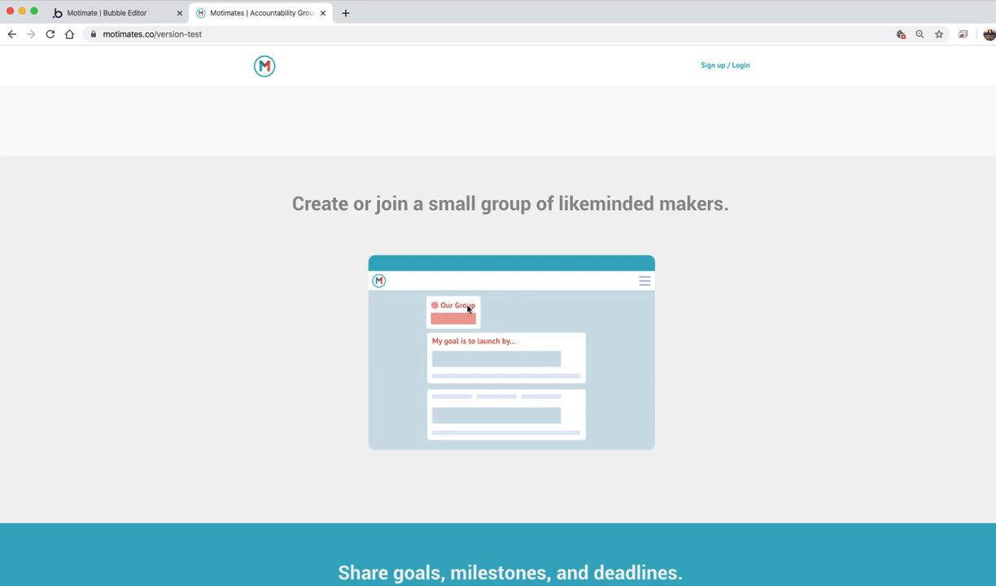
mouse_move(438, 315)
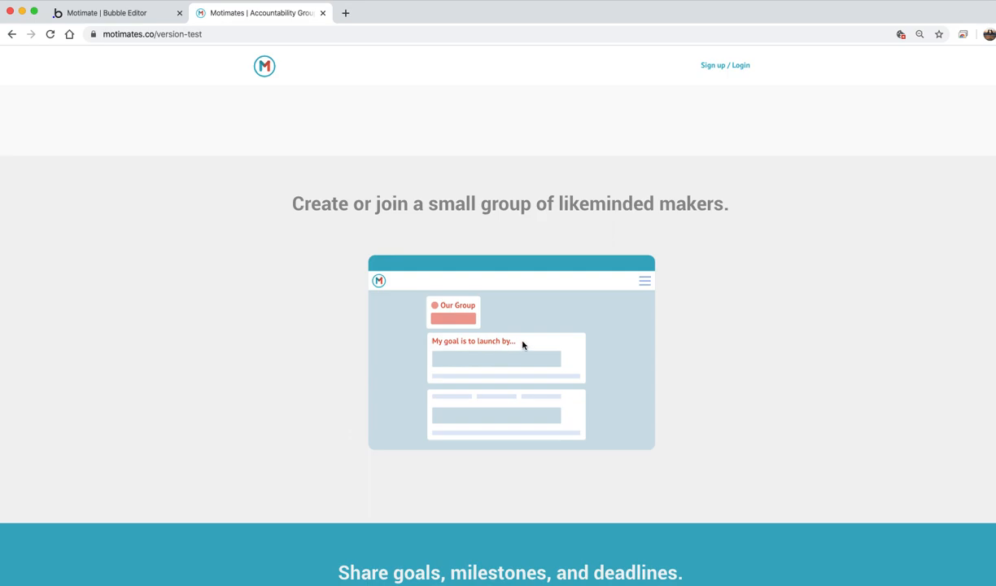
mouse_move(459, 320)
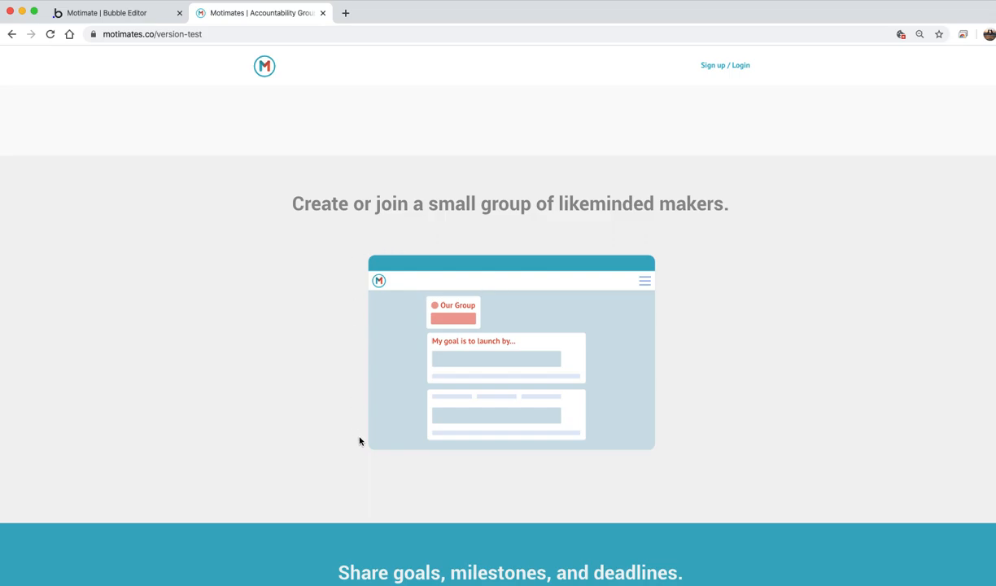
mouse_move(440, 502)
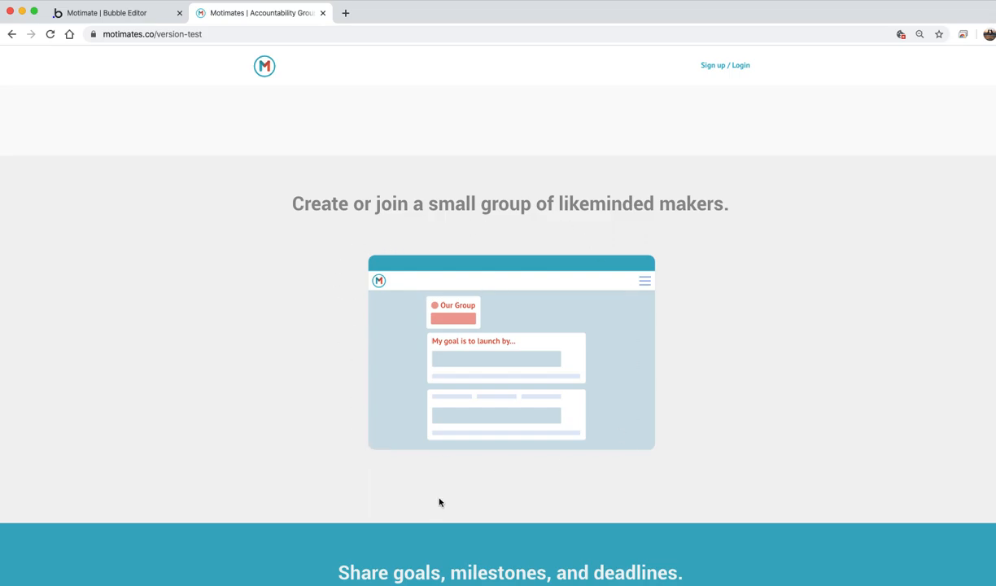
mouse_move(447, 316)
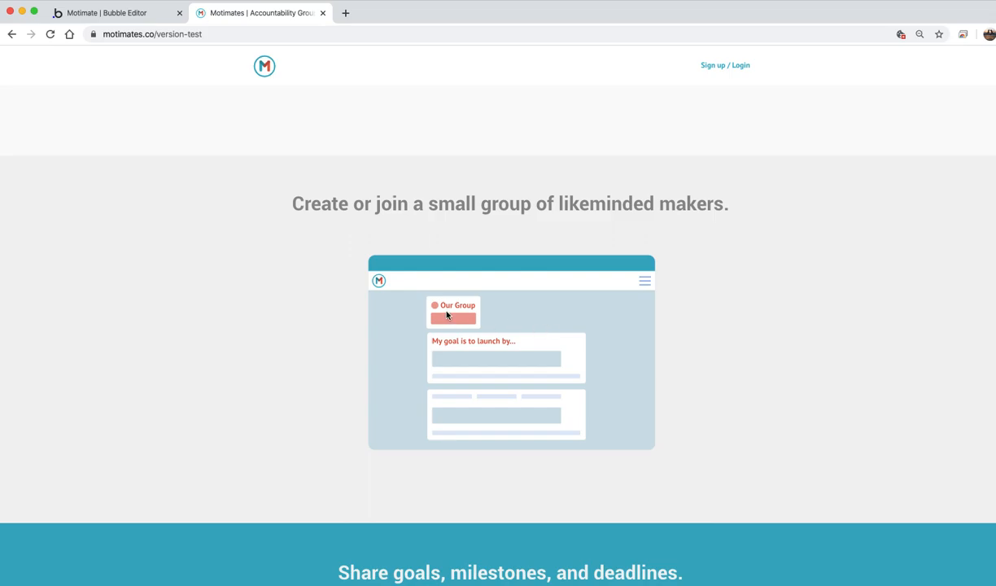
mouse_move(368, 439)
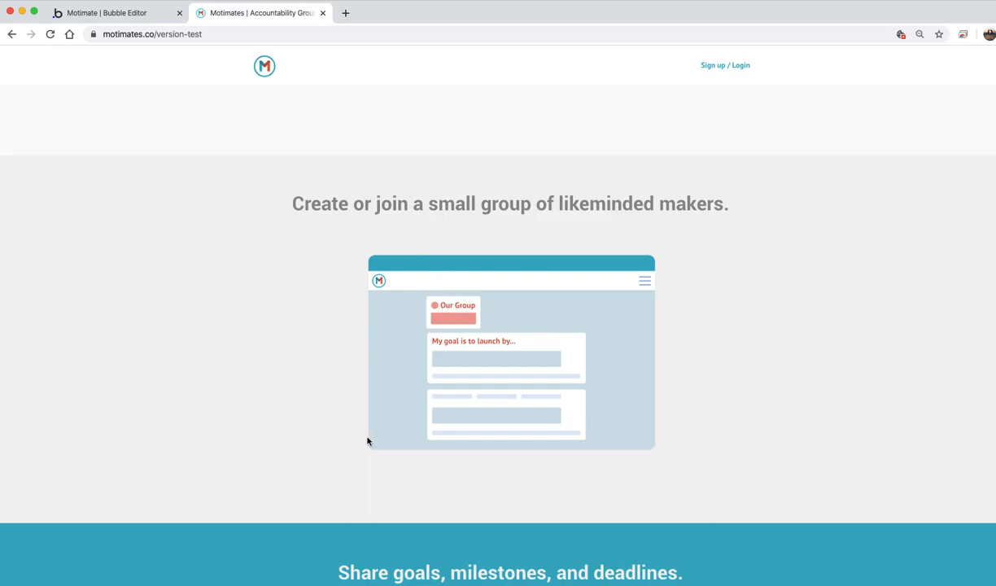
mouse_move(457, 350)
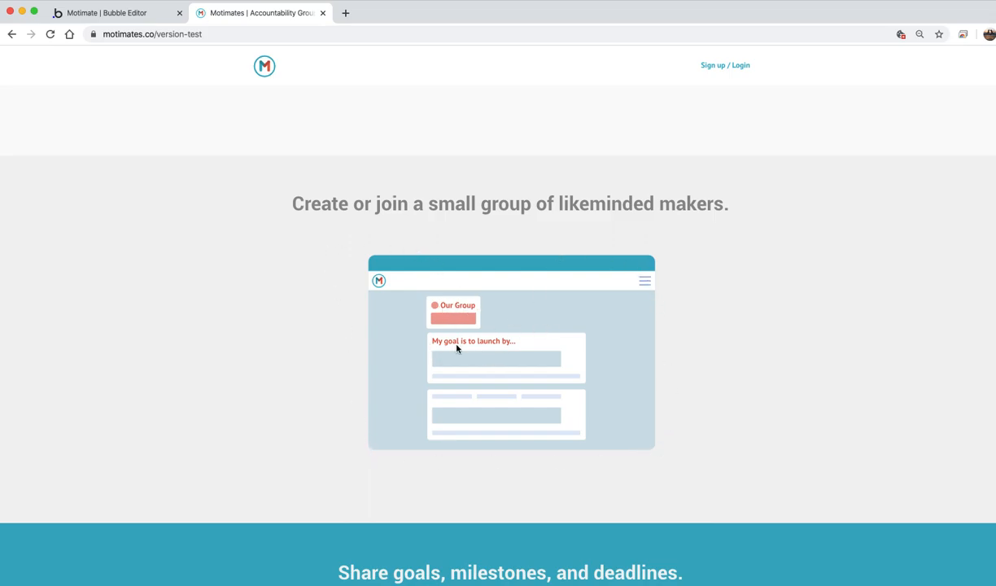
mouse_move(439, 276)
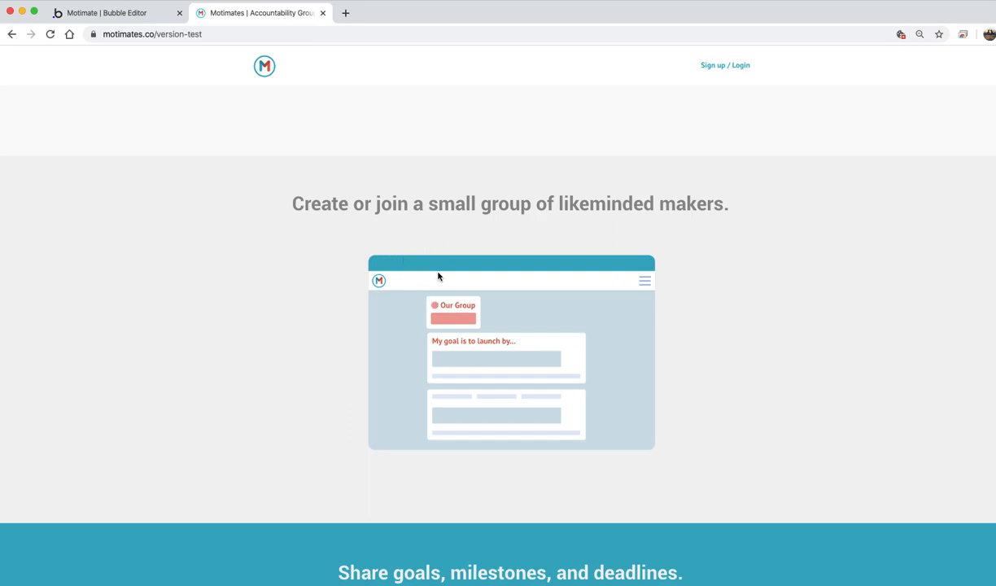
mouse_move(514, 317)
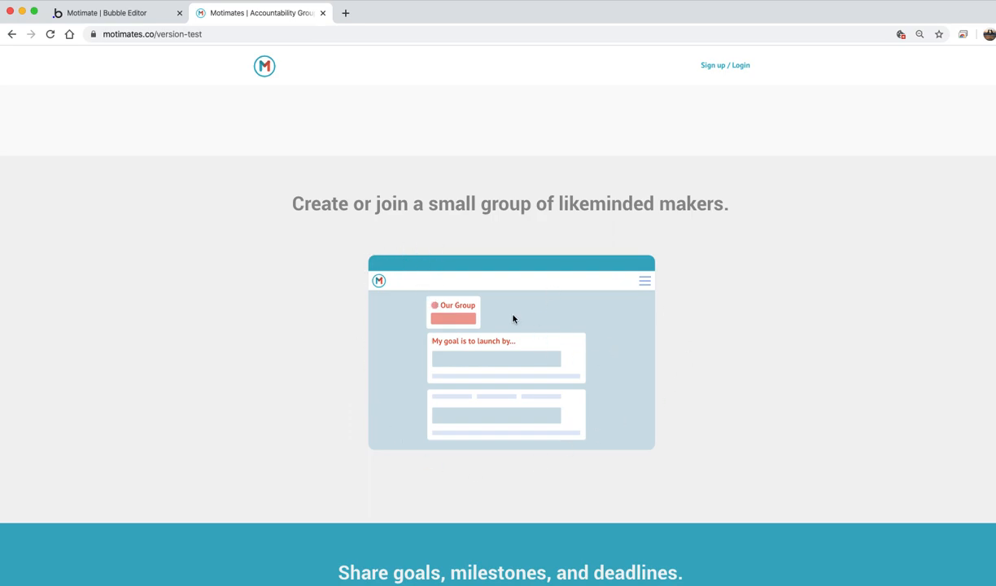
mouse_move(192, 77)
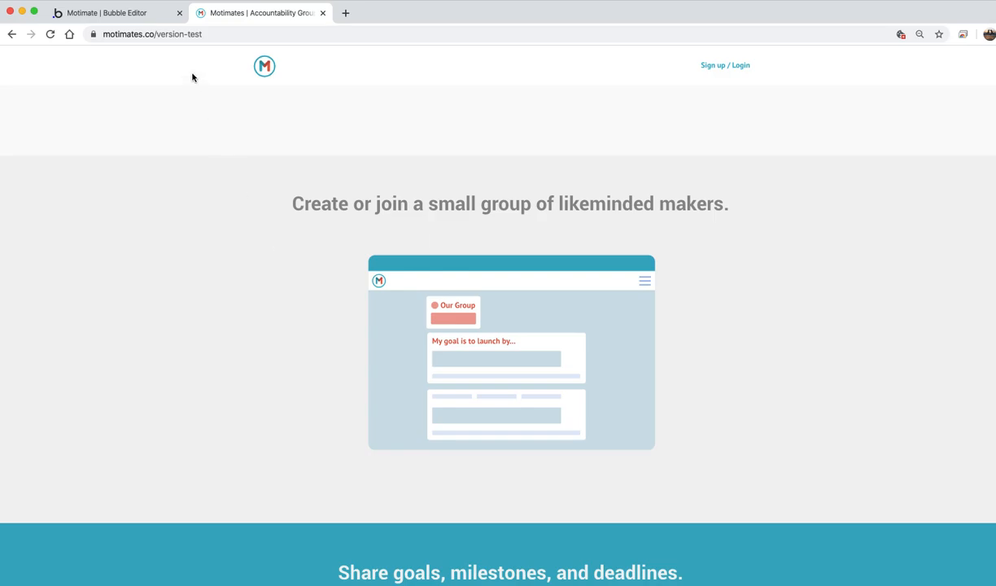
mouse_move(550, 388)
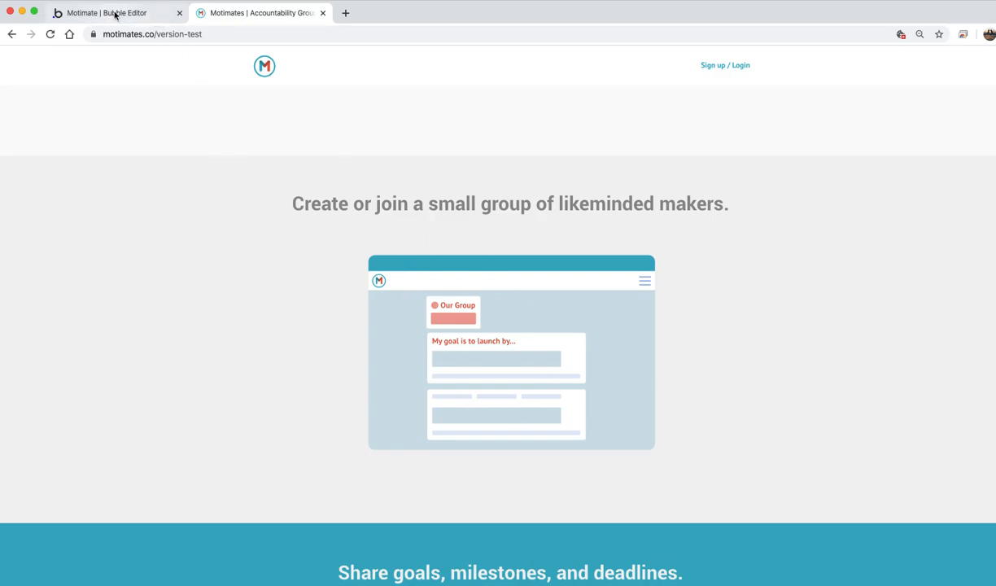
- Inspect the scroll workflow's pause and Image mockup copy animation steps
left_click(114, 13)
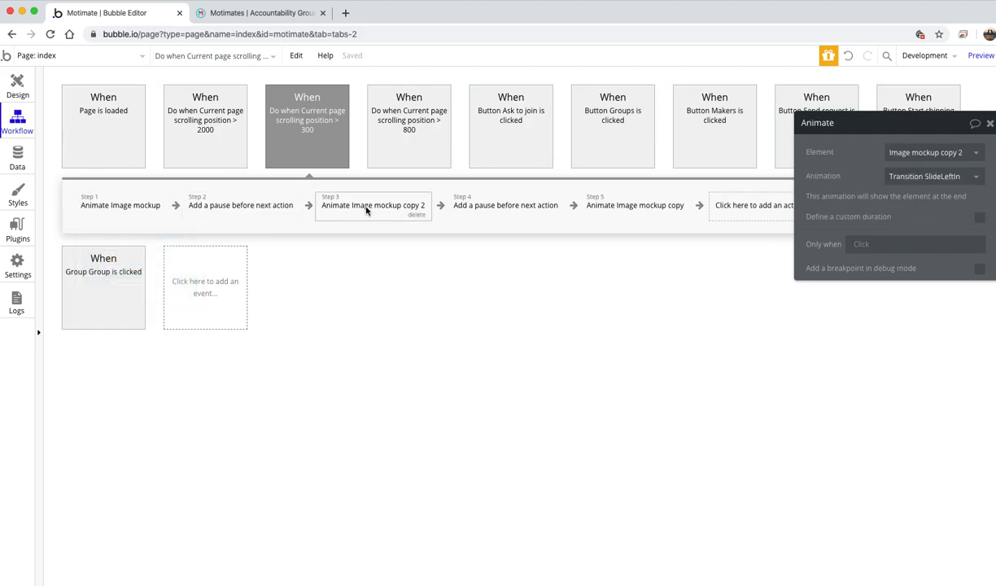
left_click(505, 205)
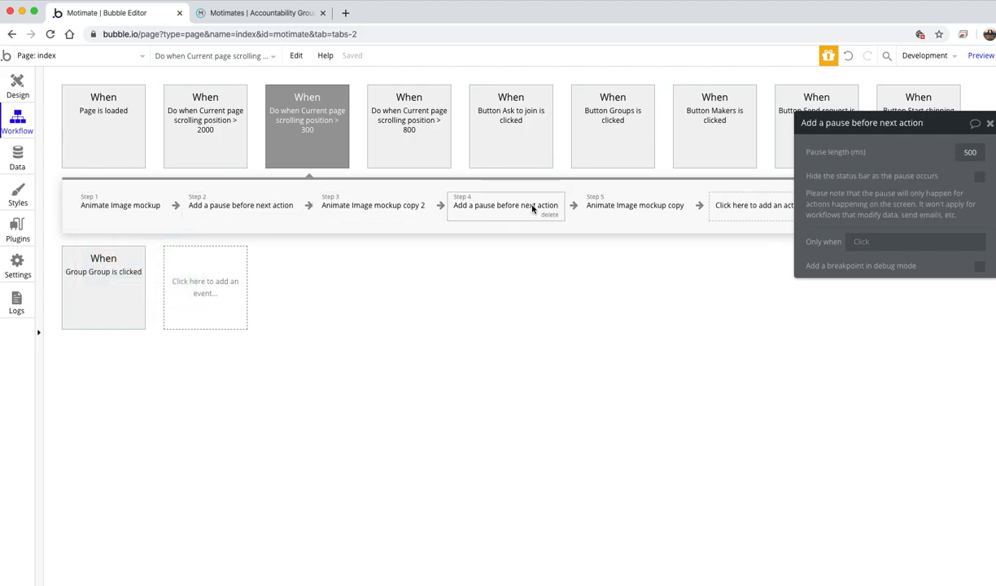
left_click(635, 205)
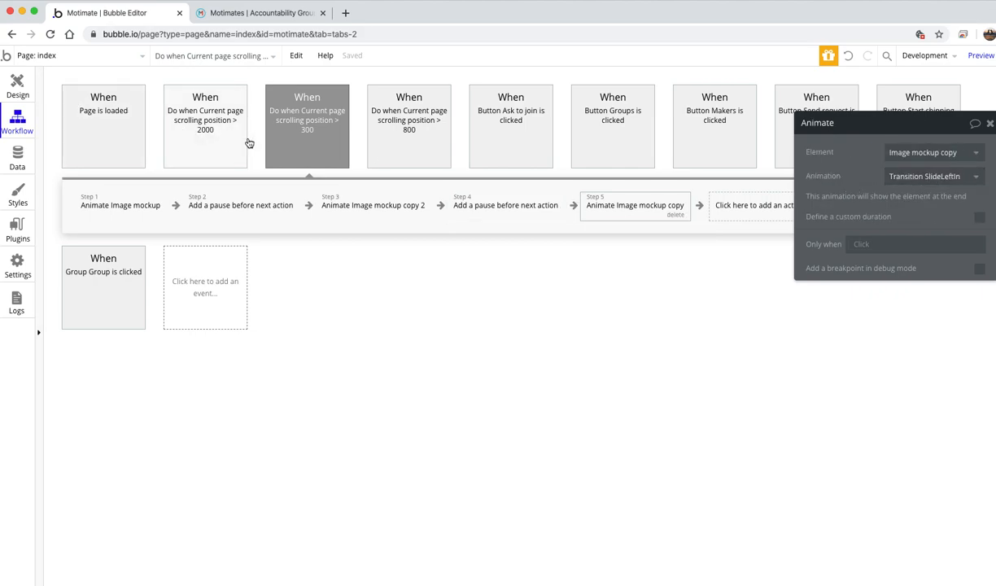
- Open the scroll-past-800 workflow and inspect Image 2's animation step
left_click(408, 122)
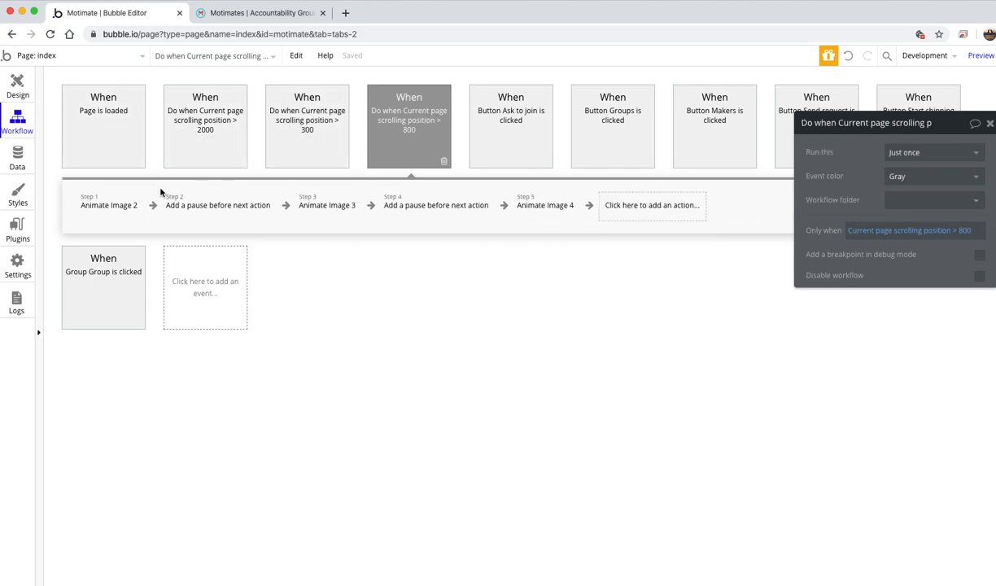
left_click(106, 205)
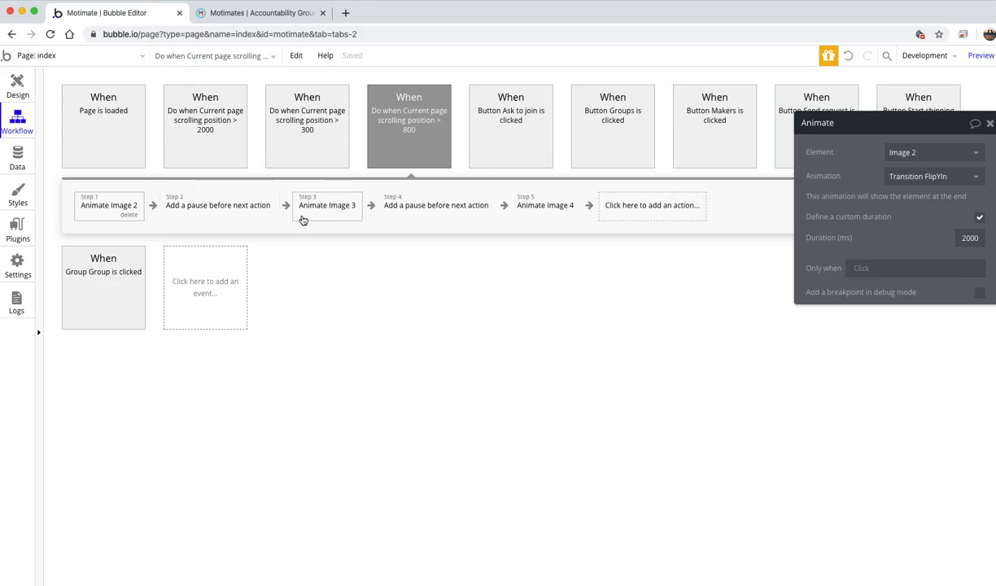
left_click(260, 13)
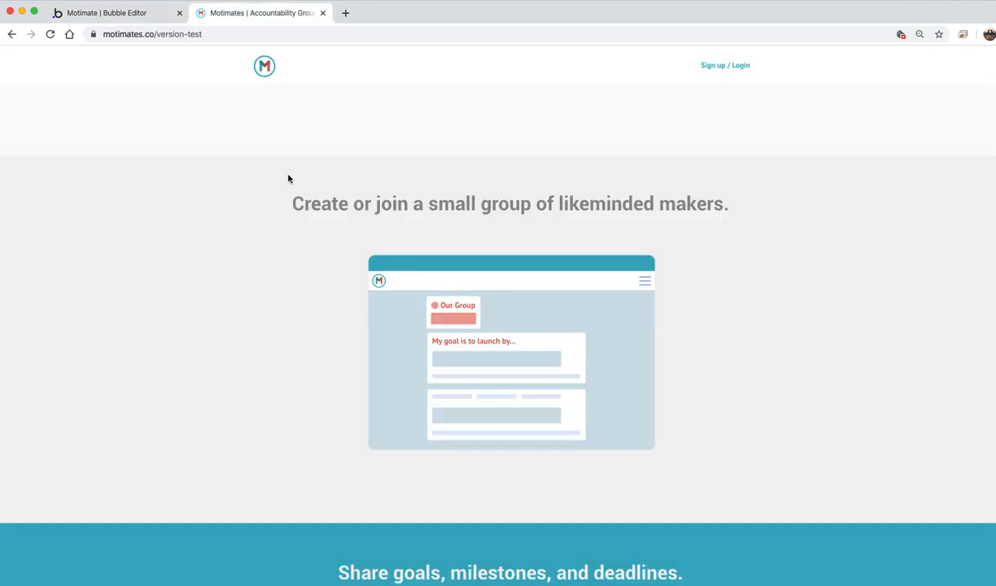
- Scroll the live page to the Share goals cards, then return to the Bubble editor
scroll("down", 3)
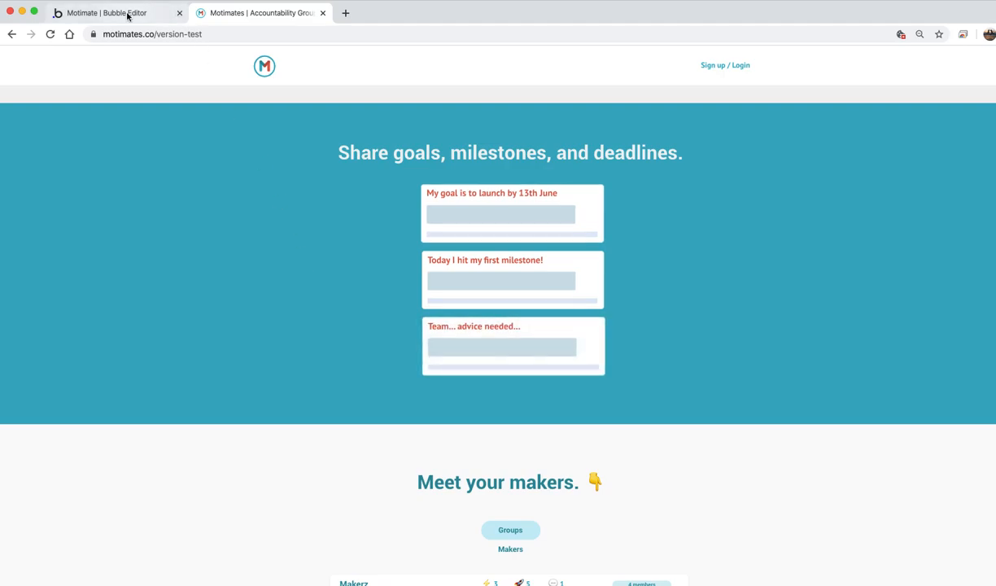
left_click(114, 14)
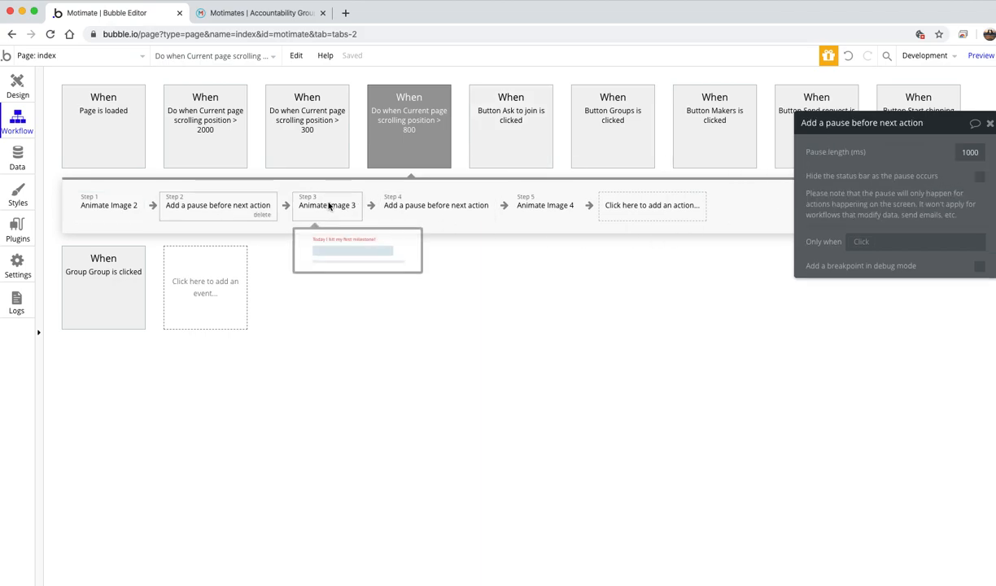
- Check Image 4's FlipYIn step and the live page, then return to Design view
left_click(544, 205)
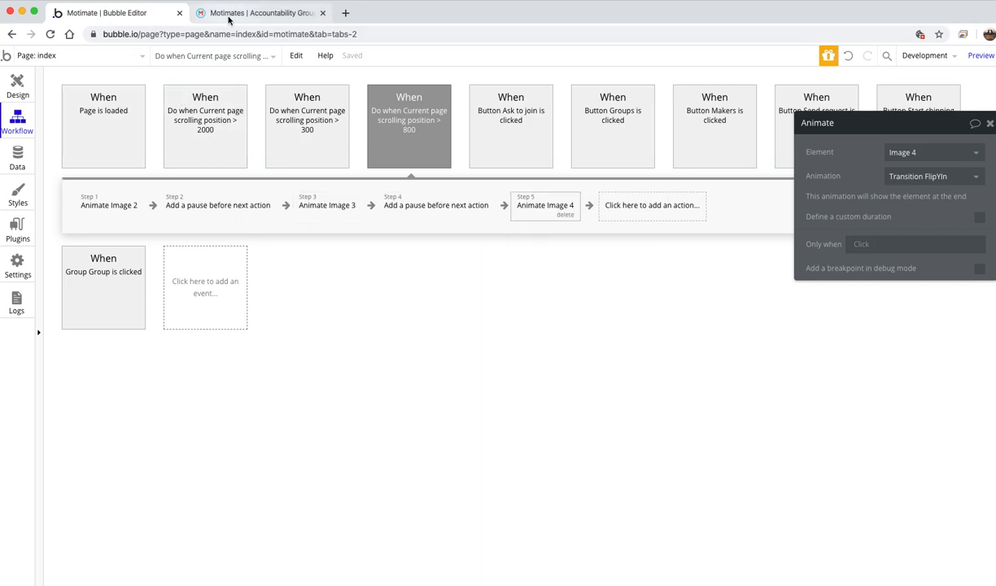
left_click(260, 13)
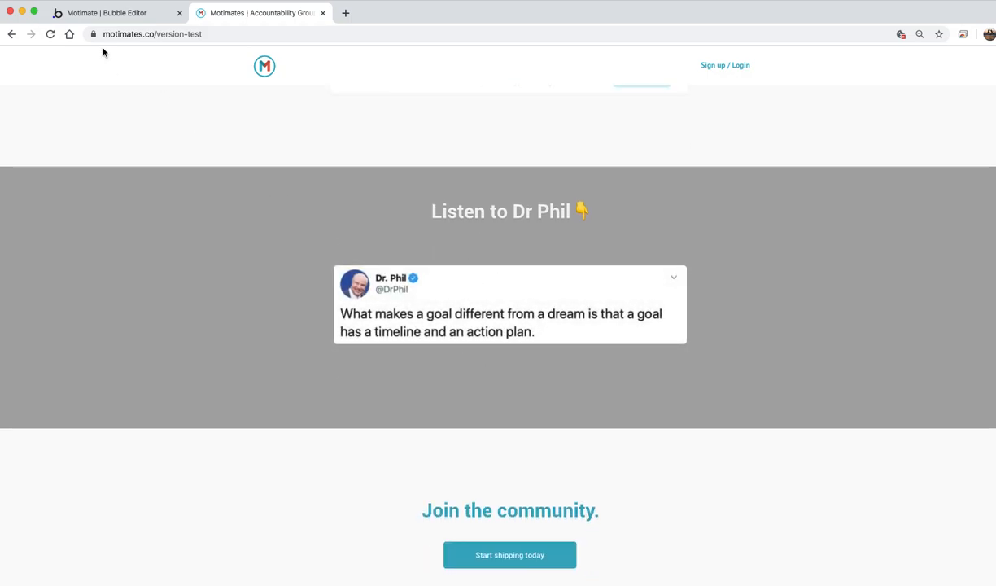
left_click(114, 13)
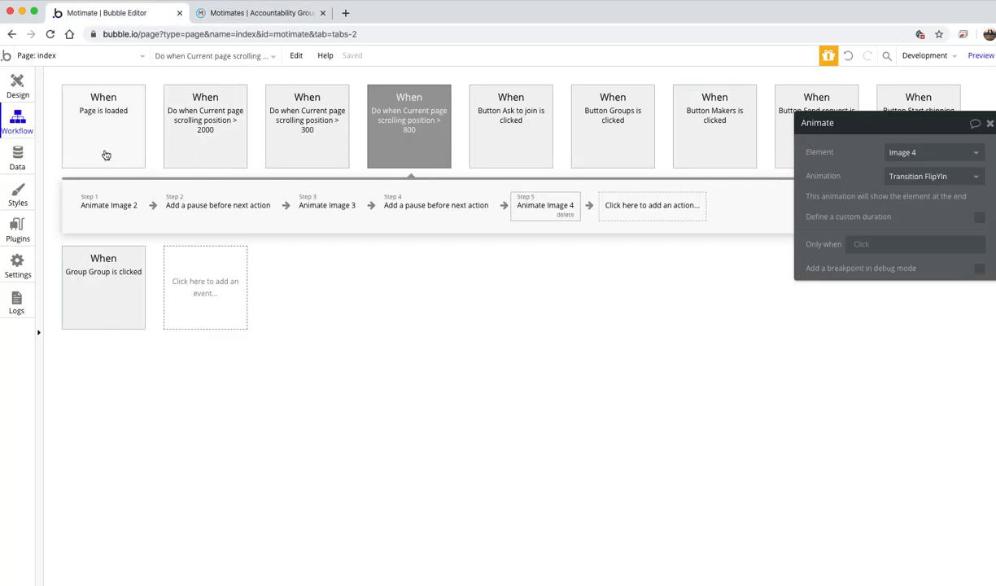
left_click(15, 79)
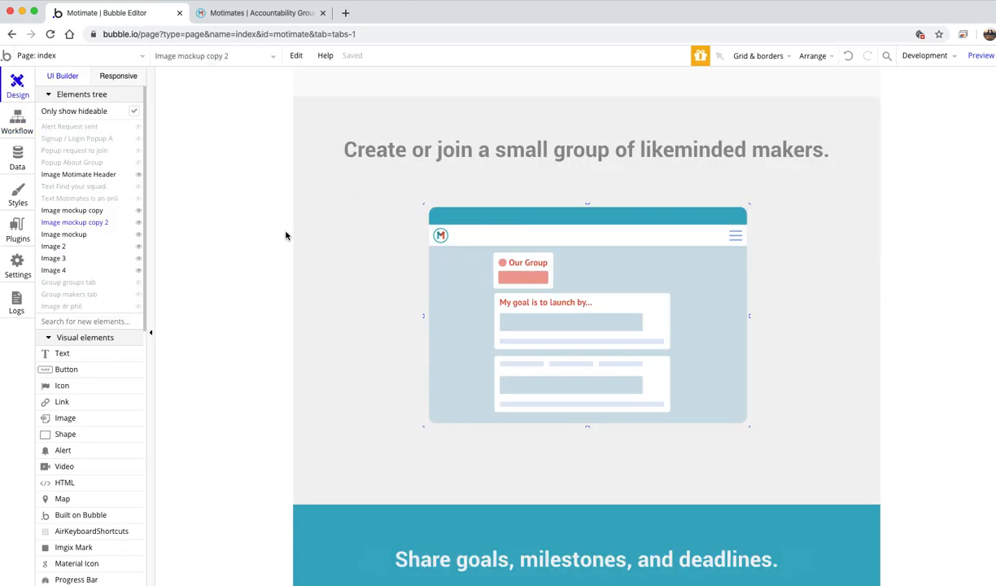